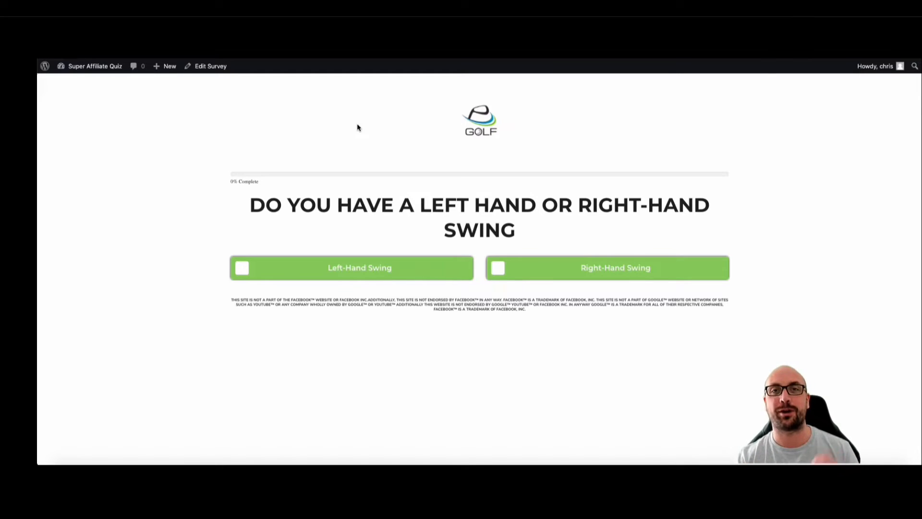
mouse_move(381, 216)
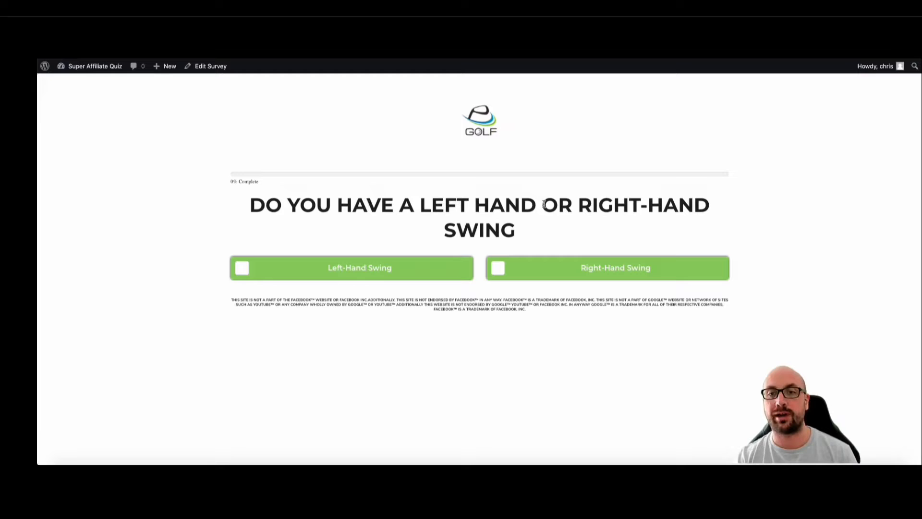
mouse_move(402, 271)
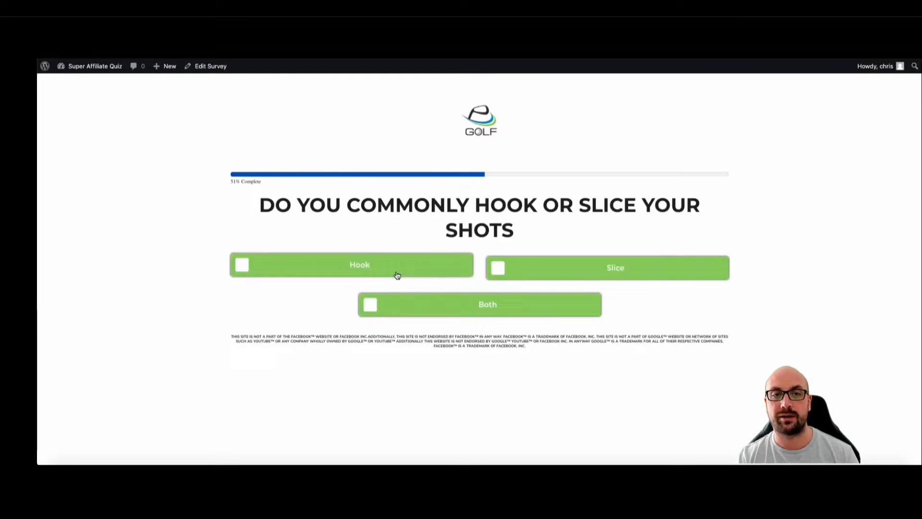
mouse_move(427, 174)
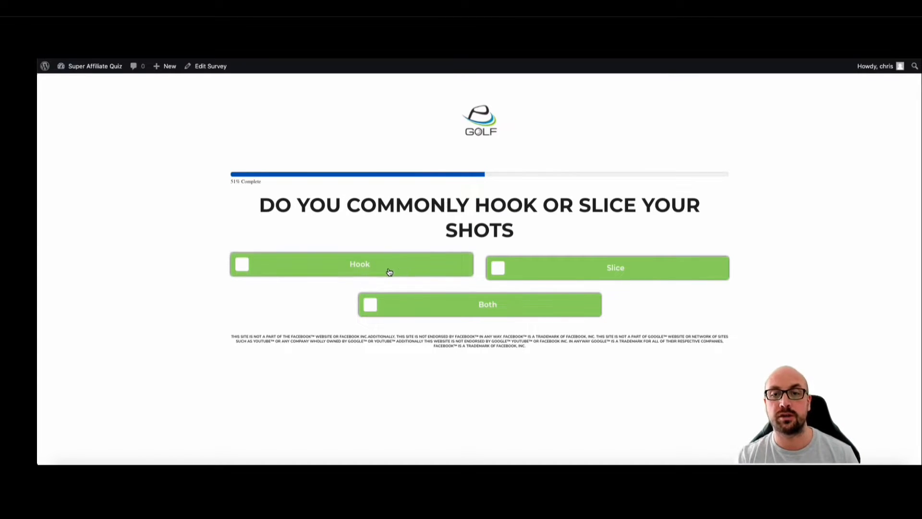
Step: Answer Hook and Driving, accept the driving tips, and dismiss the email popup
left_click(351, 264)
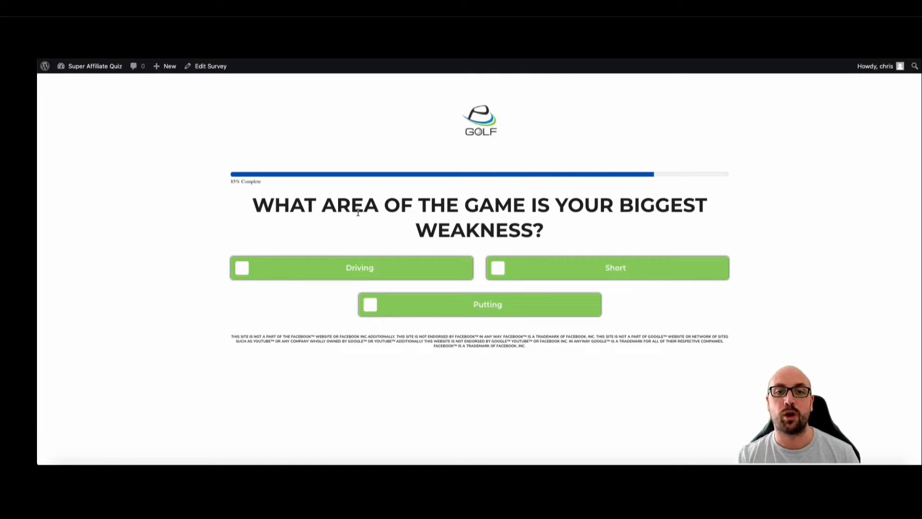
mouse_move(490, 230)
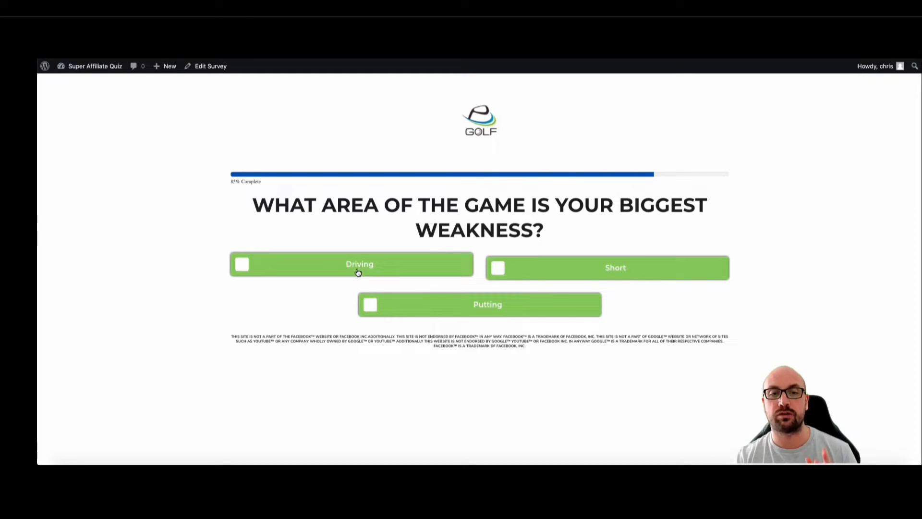
left_click(351, 264)
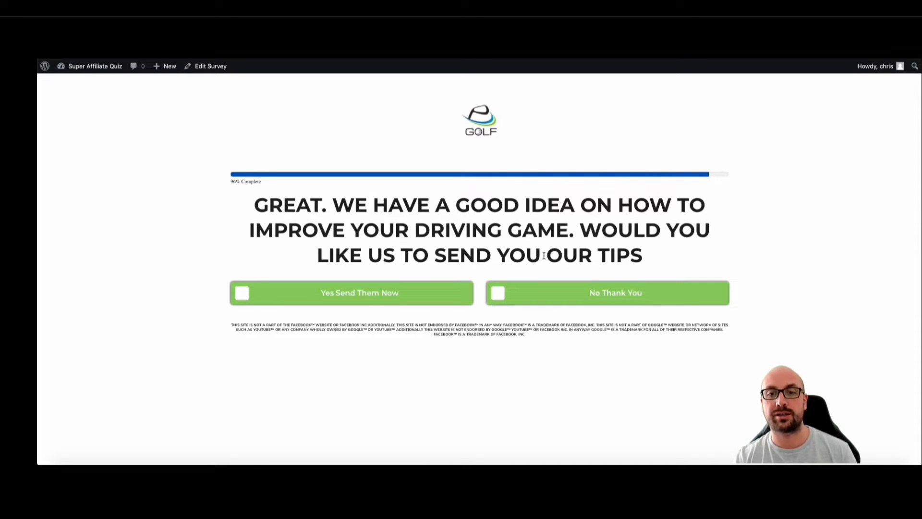
mouse_move(386, 301)
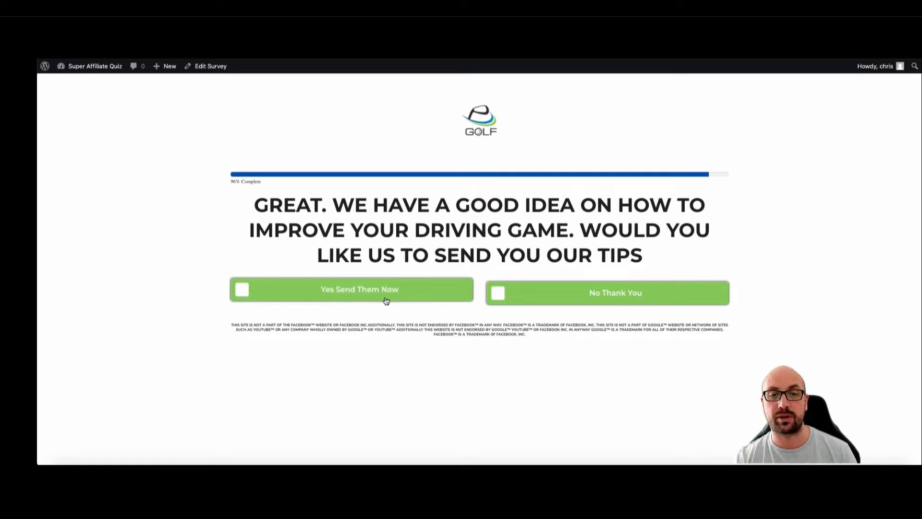
left_click(359, 288)
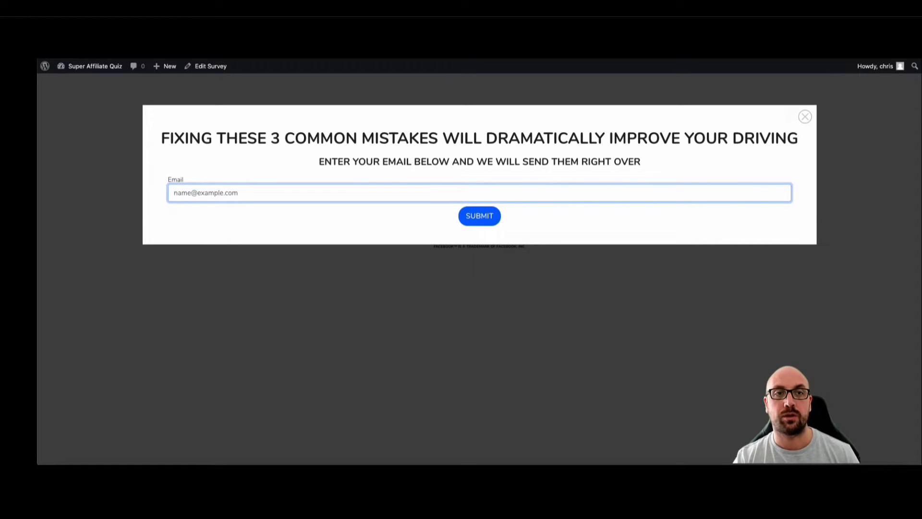
left_click(804, 116)
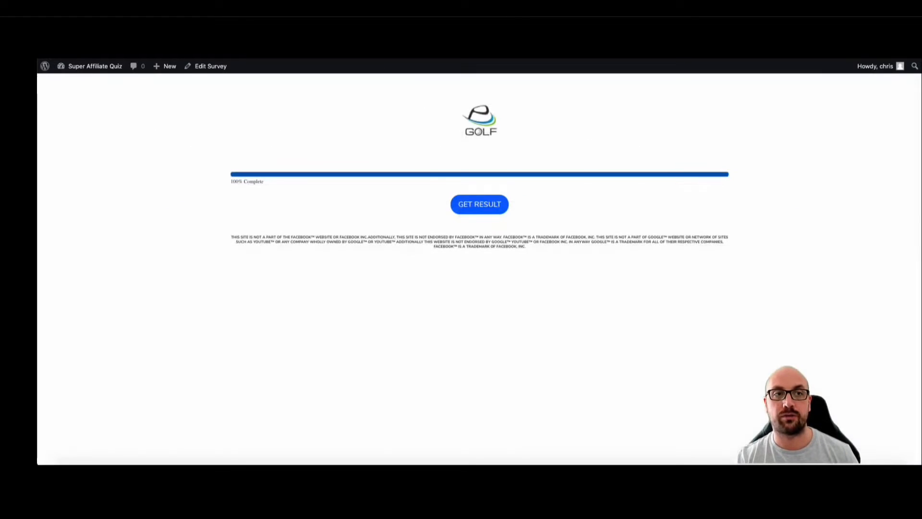
left_click(479, 204)
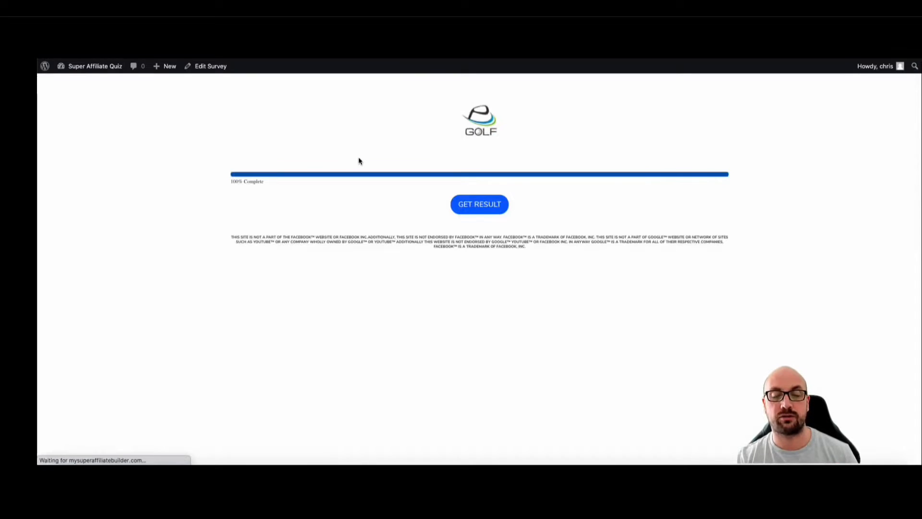
Step: Switch off Hide Restart Test Button in Global Options, update the survey, and view it live
left_click(479, 204)
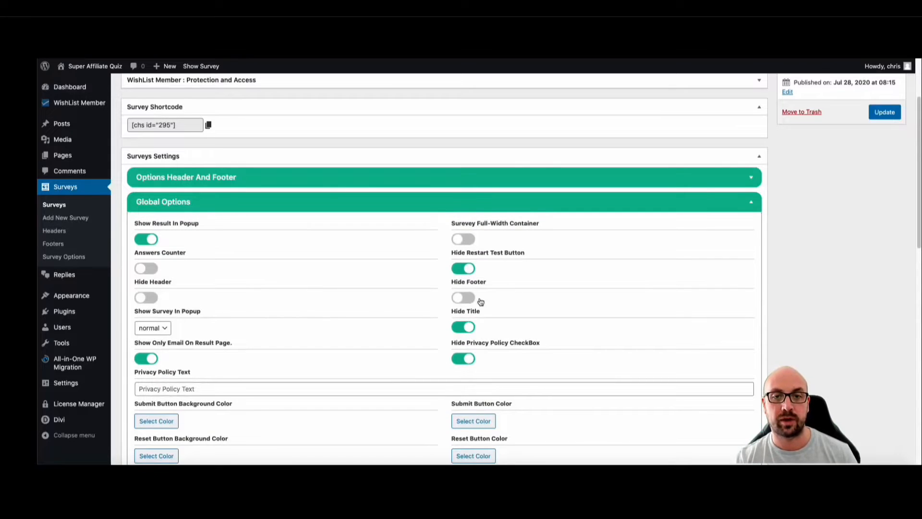
scroll("down", 3)
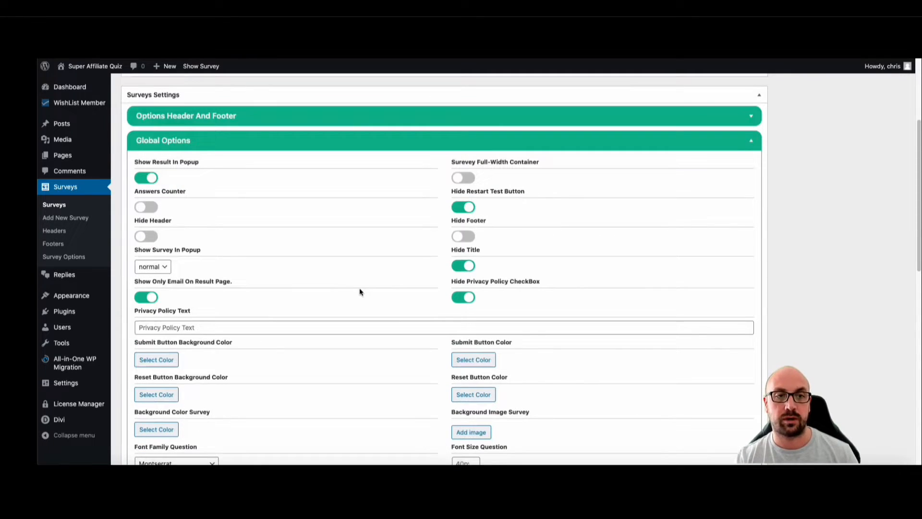
mouse_move(422, 206)
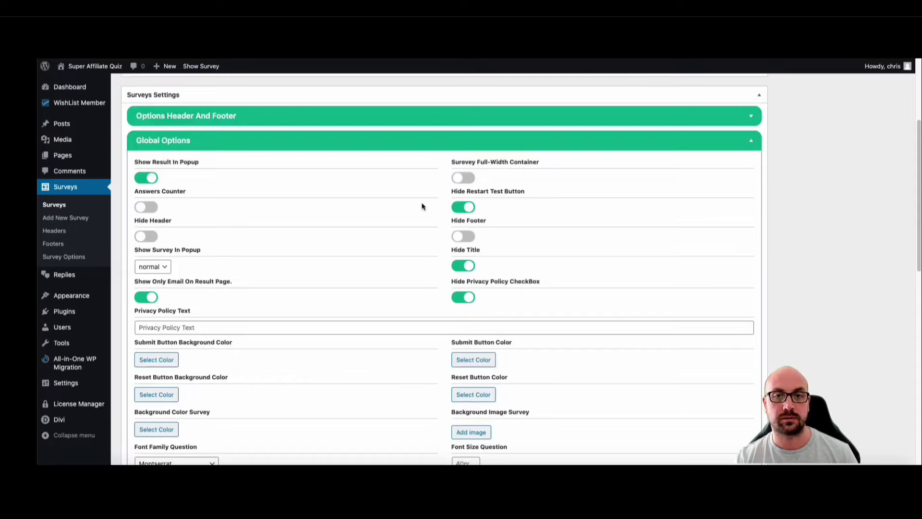
scroll("up", 3)
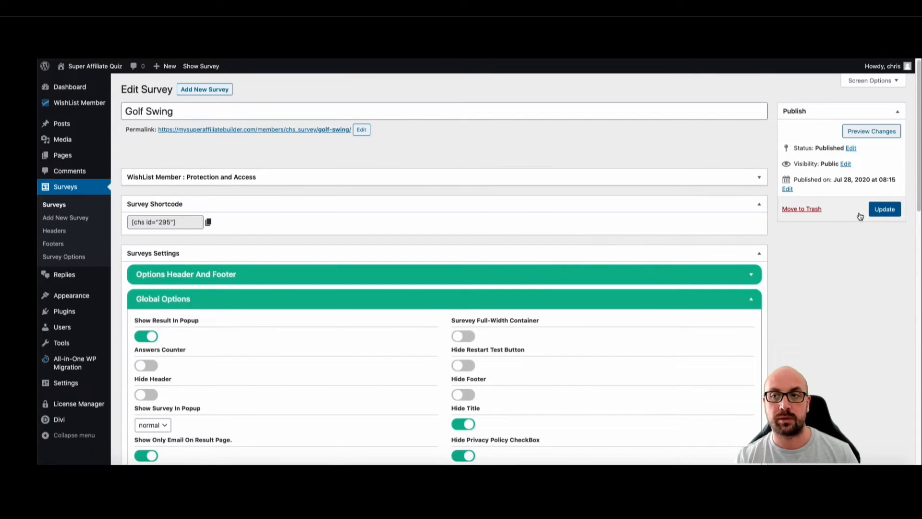
left_click(885, 209)
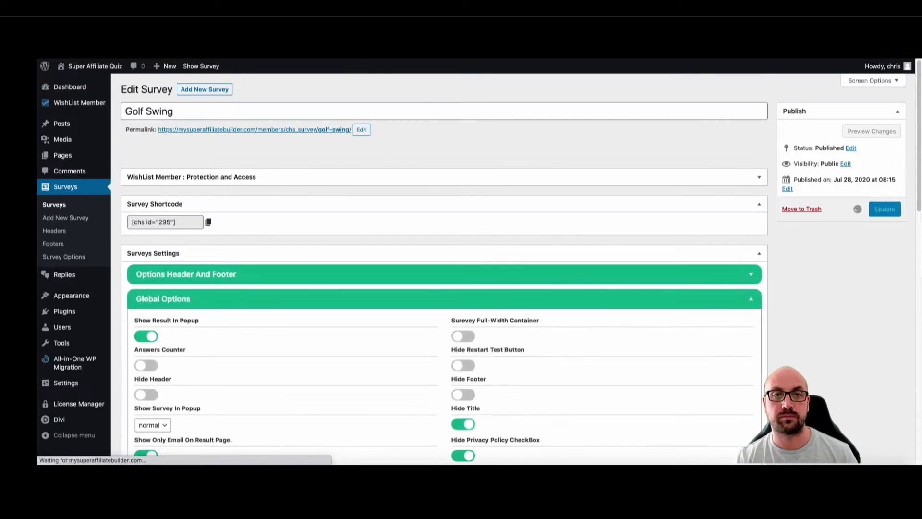
left_click(201, 66)
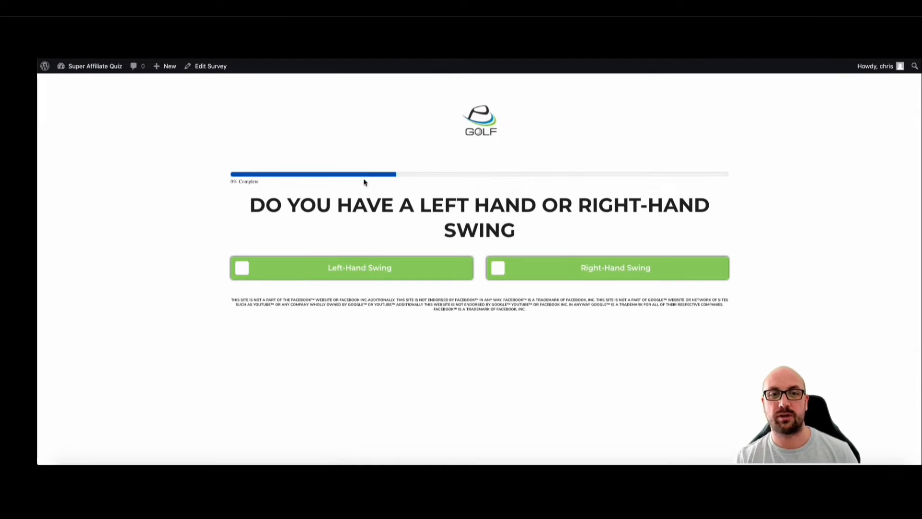
mouse_move(529, 270)
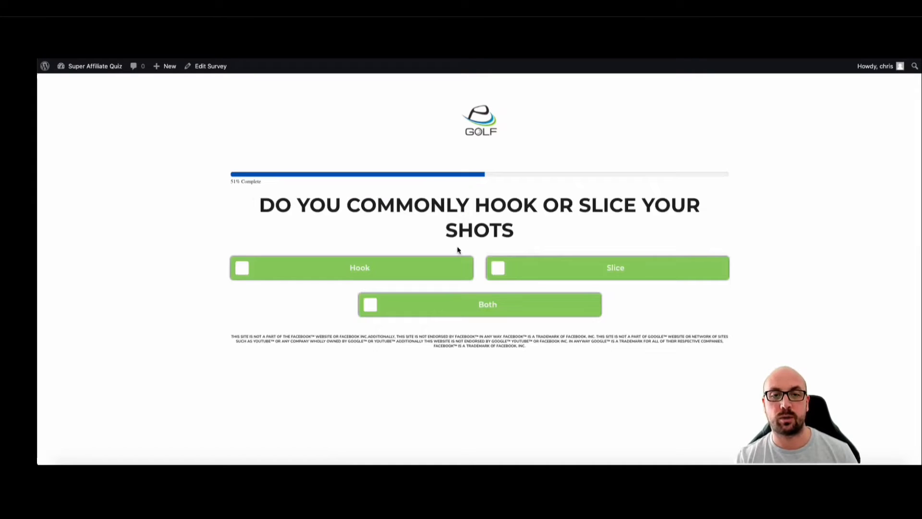
Step: Answer Hook and Putting, and accept having the putting tips sent
left_click(351, 267)
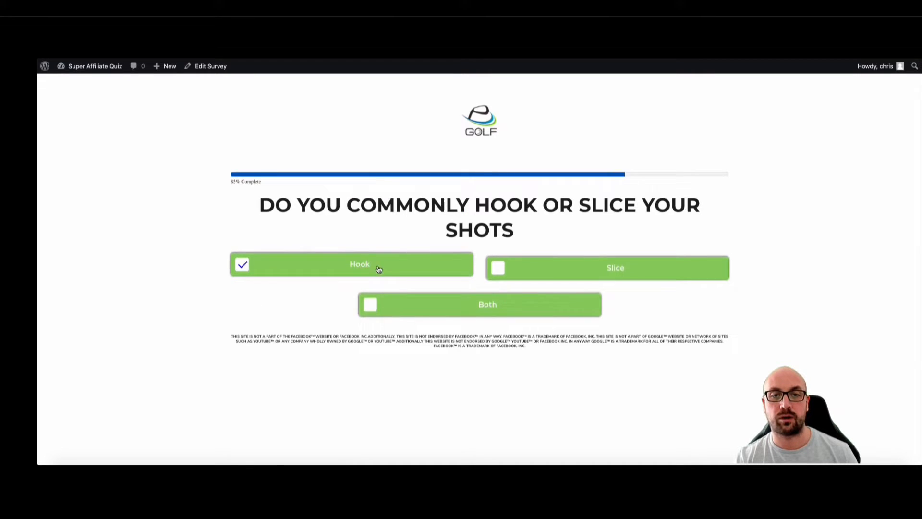
left_click(352, 265)
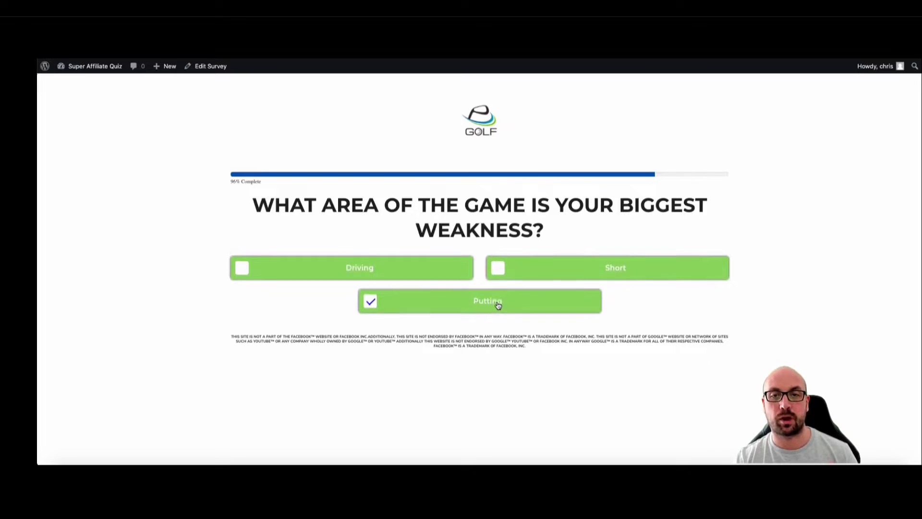
left_click(479, 301)
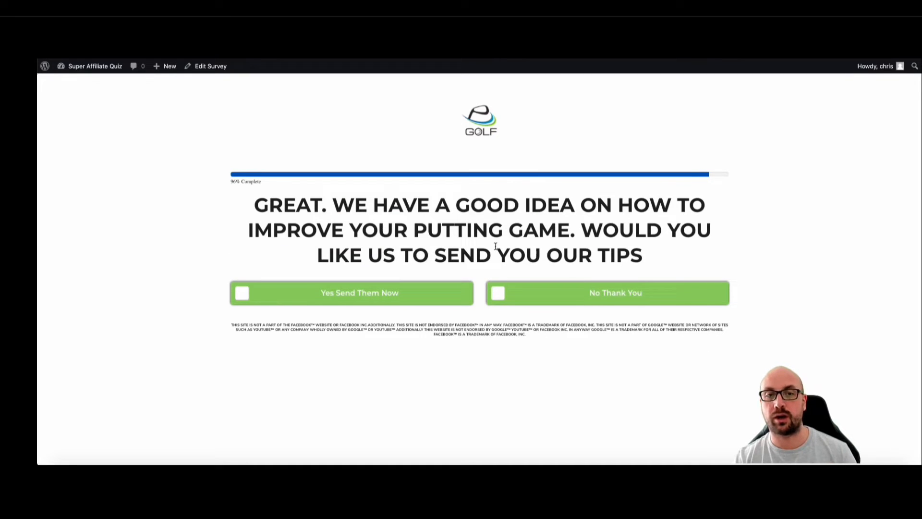
mouse_move(421, 284)
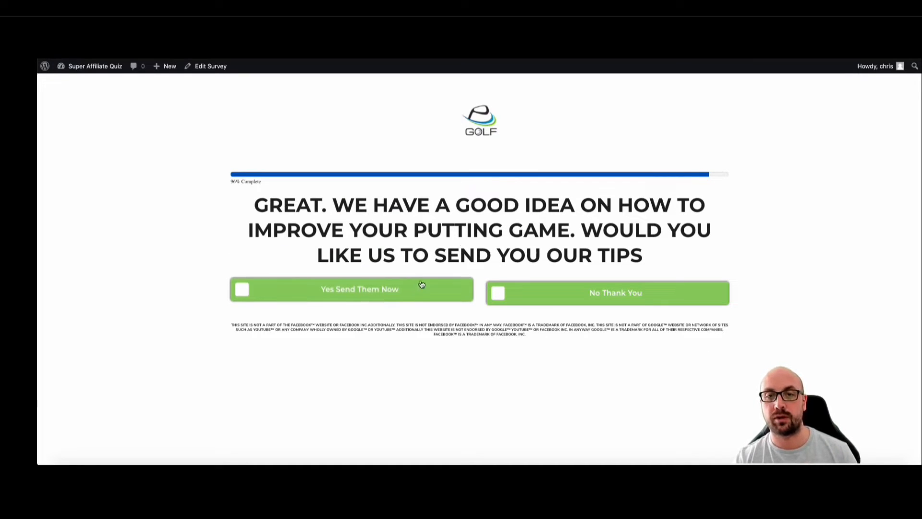
left_click(359, 288)
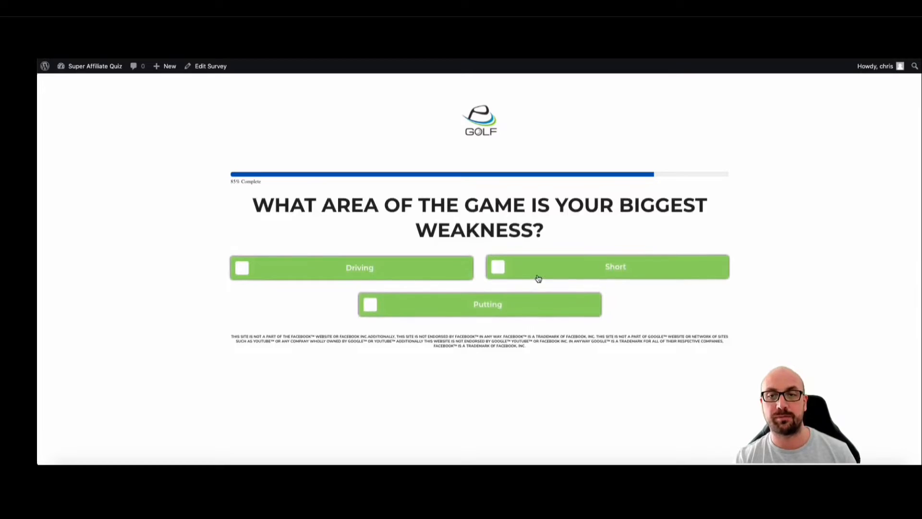
Step: Change the weakness answer to Short game, accept the tips, and get the result
left_click(608, 266)
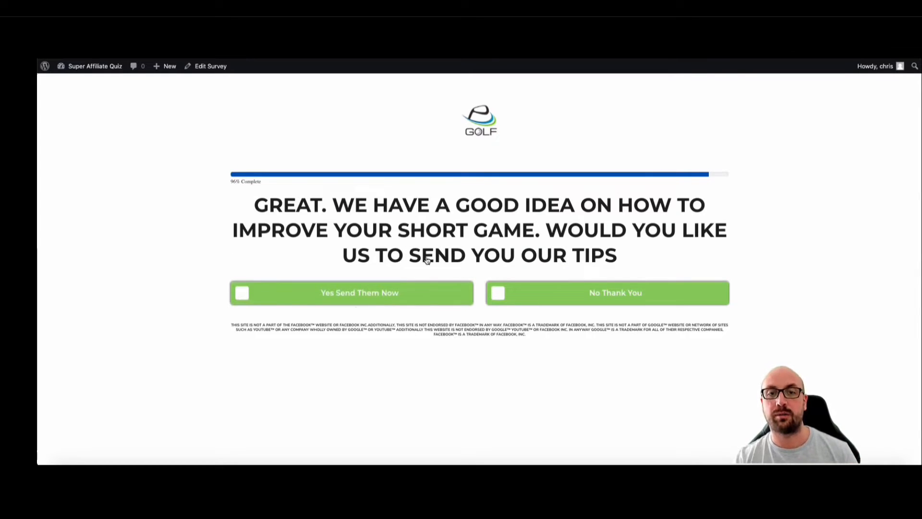
left_click(352, 292)
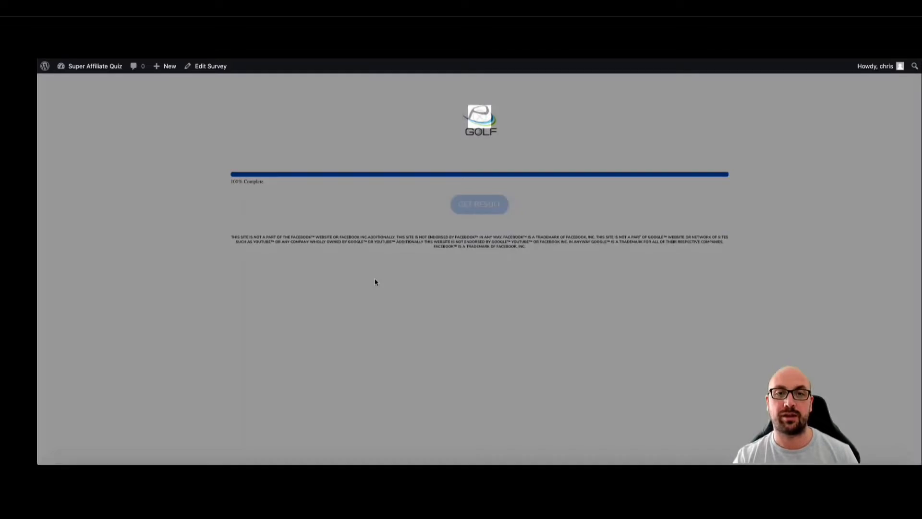
left_click(480, 204)
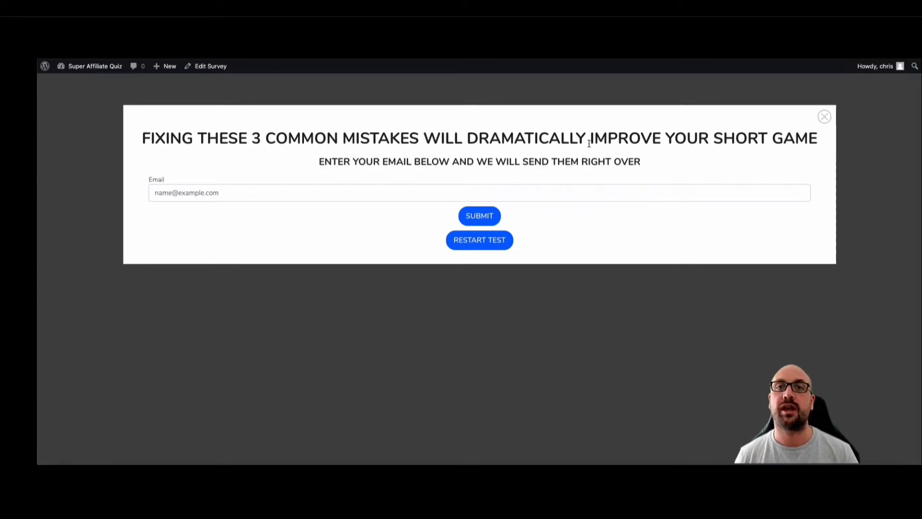
mouse_move(561, 129)
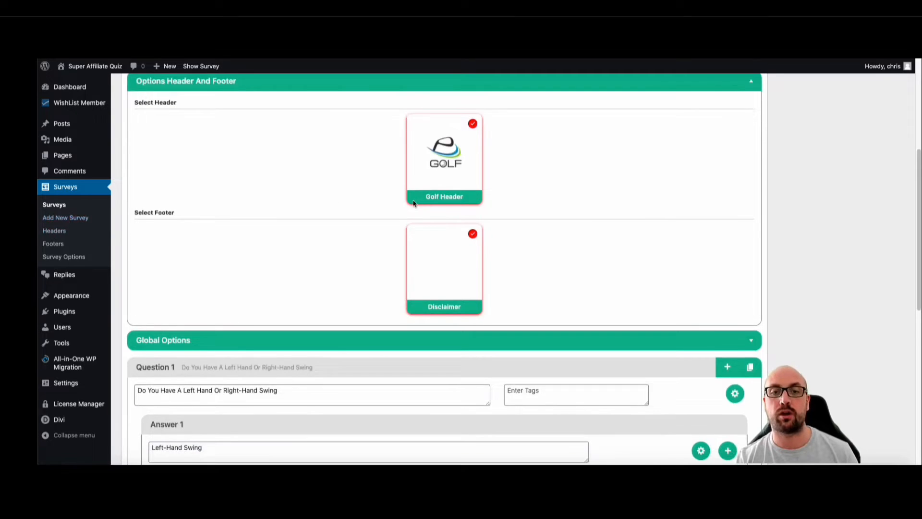
Step: Scroll the Edit Survey page and open Preview Changes for the Golf Swing survey
scroll("down", 3)
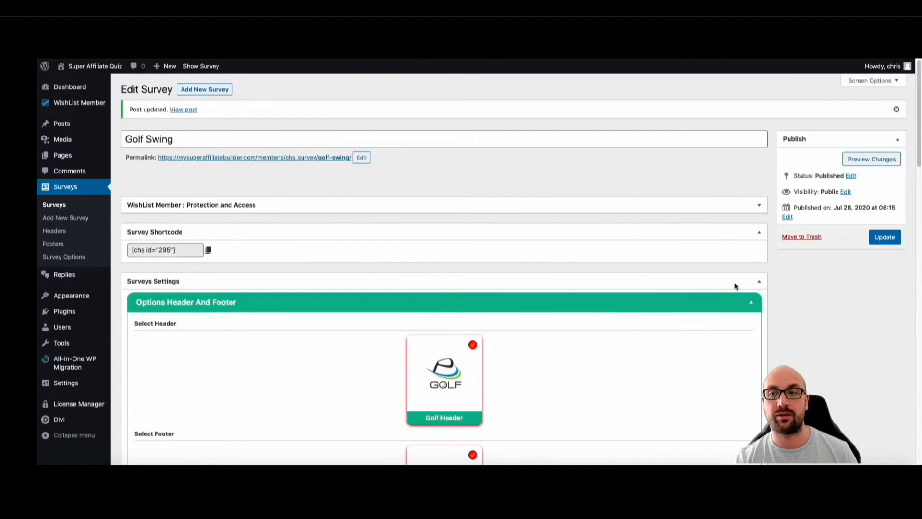
left_click(201, 66)
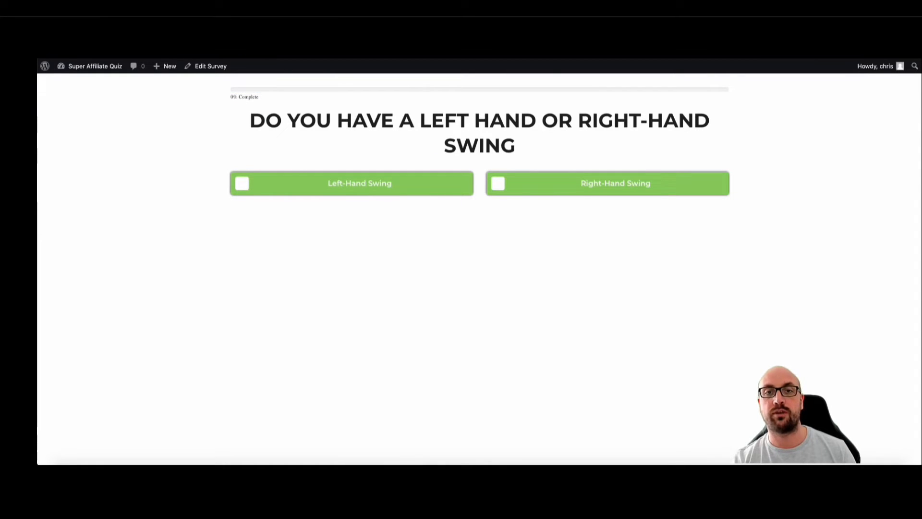
mouse_move(343, 102)
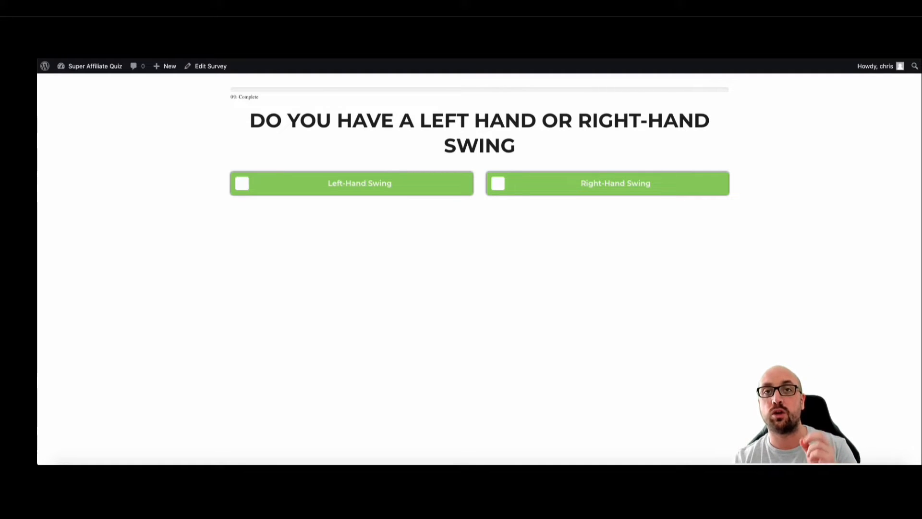
Step: Switch from the preview back to the Edit Survey tab
left_click(209, 66)
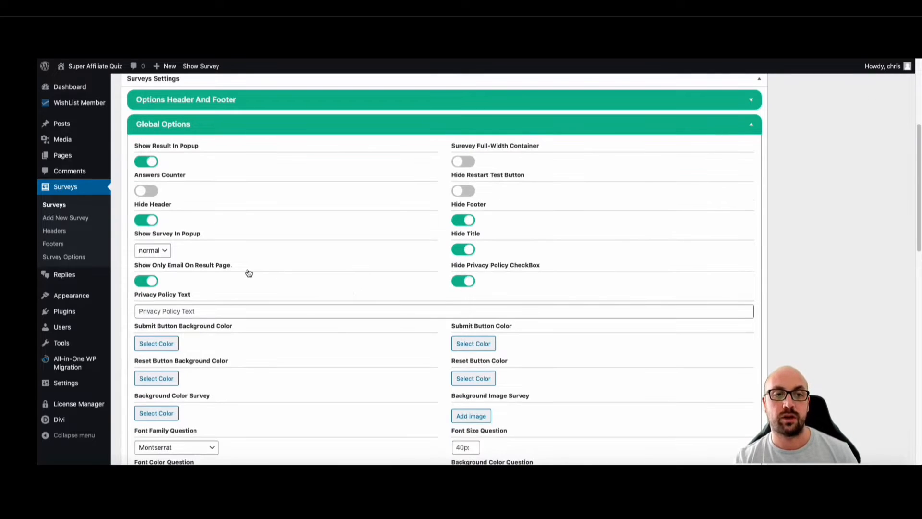
left_click(152, 250)
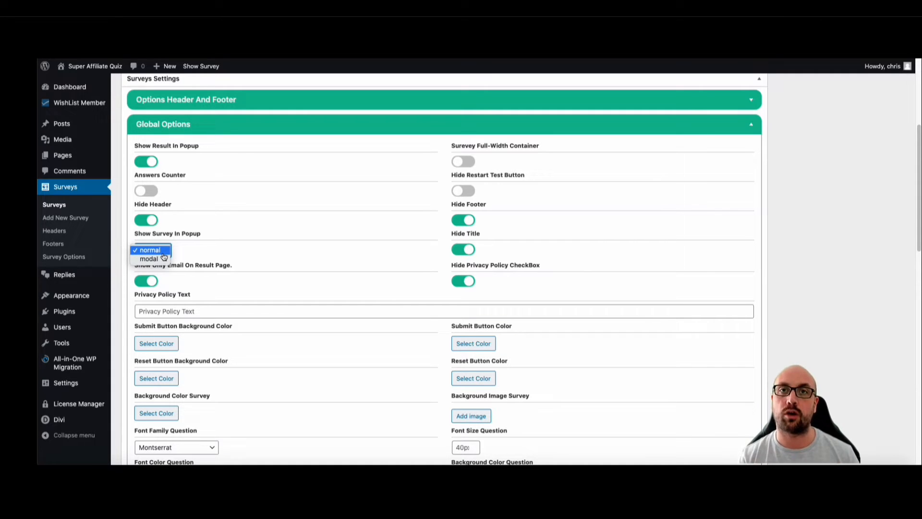
mouse_move(294, 261)
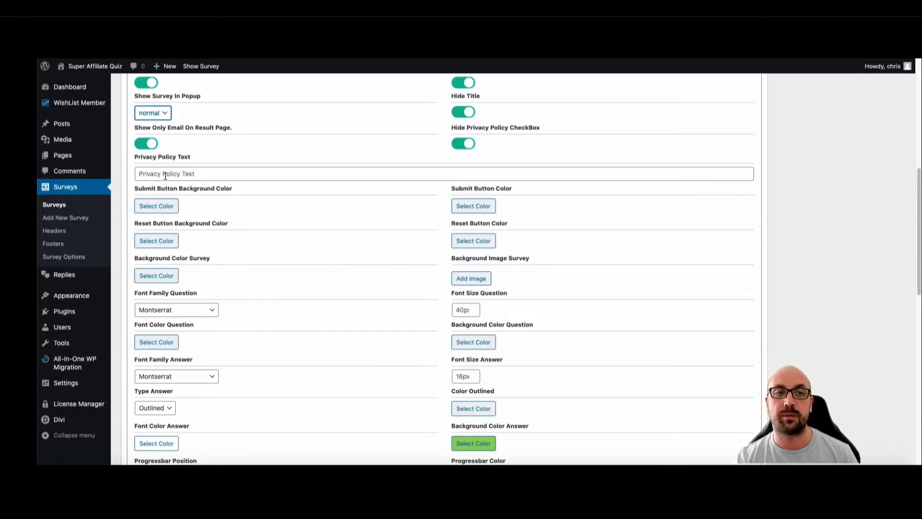
scroll("down", 3)
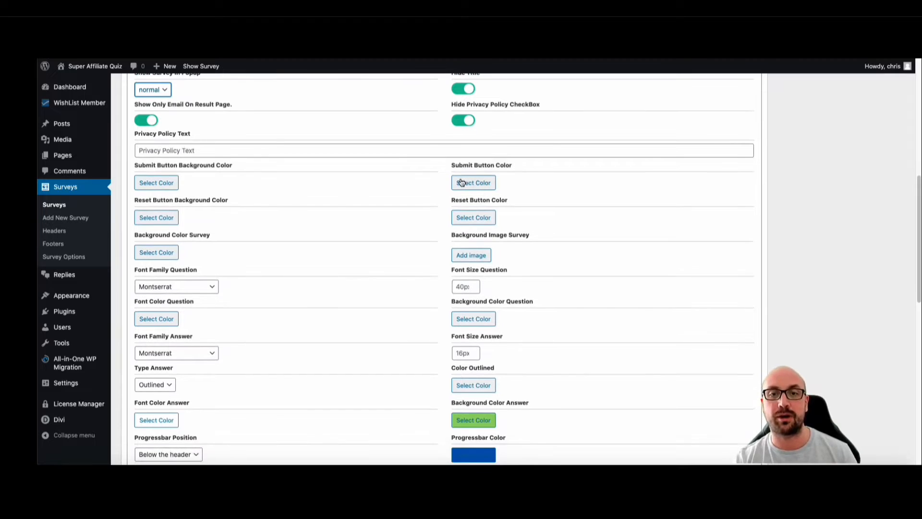
mouse_move(458, 176)
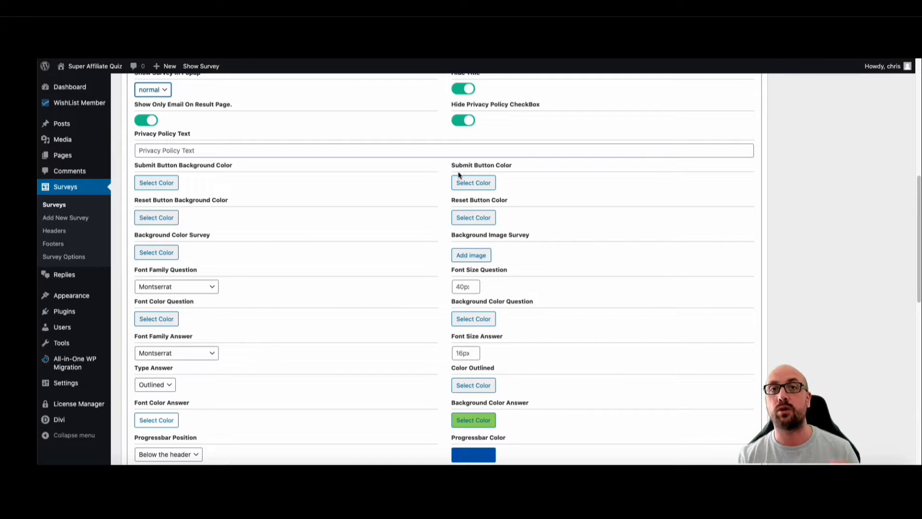
mouse_move(438, 183)
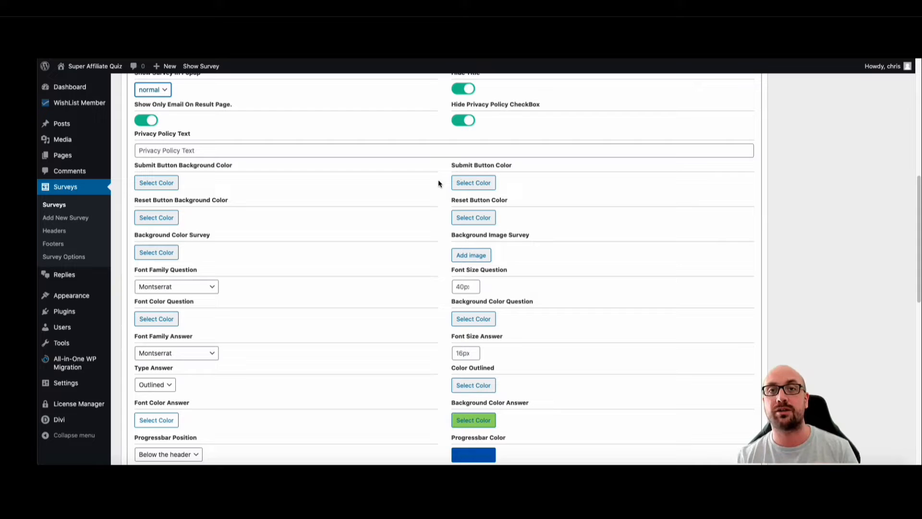
mouse_move(421, 198)
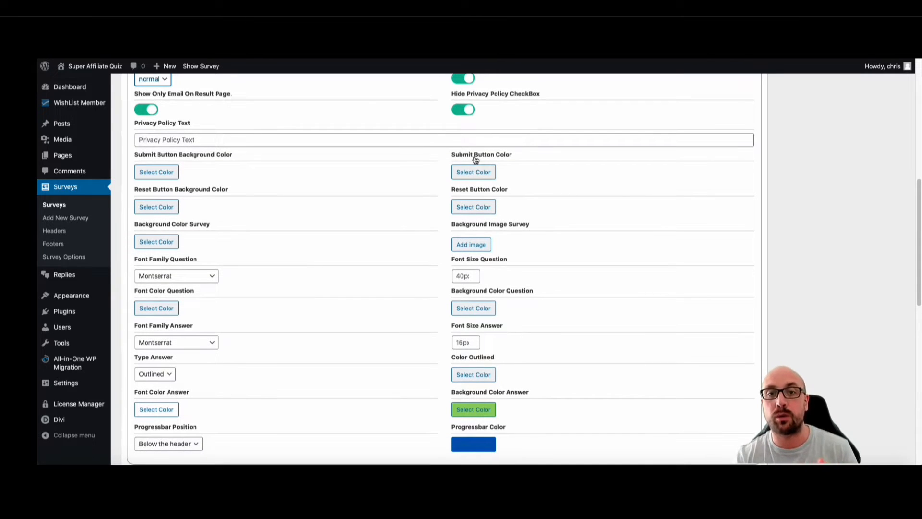
scroll("down", 3)
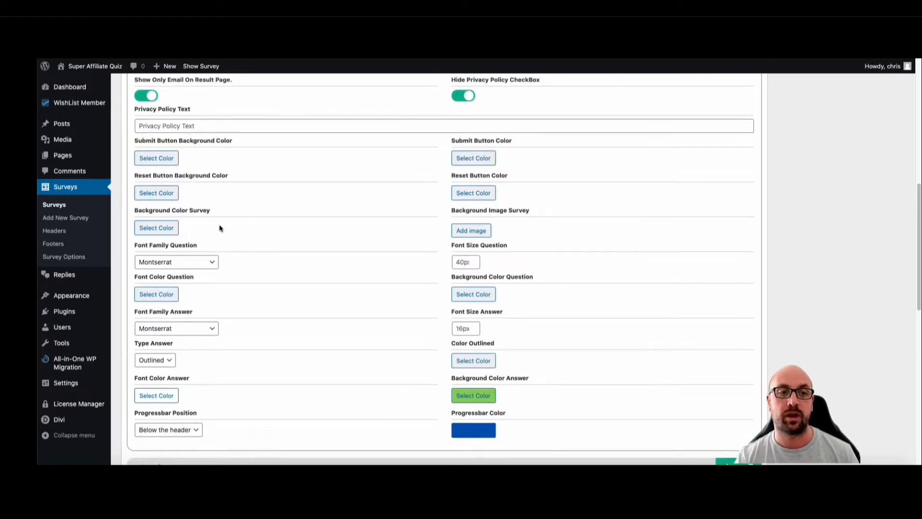
mouse_move(471, 223)
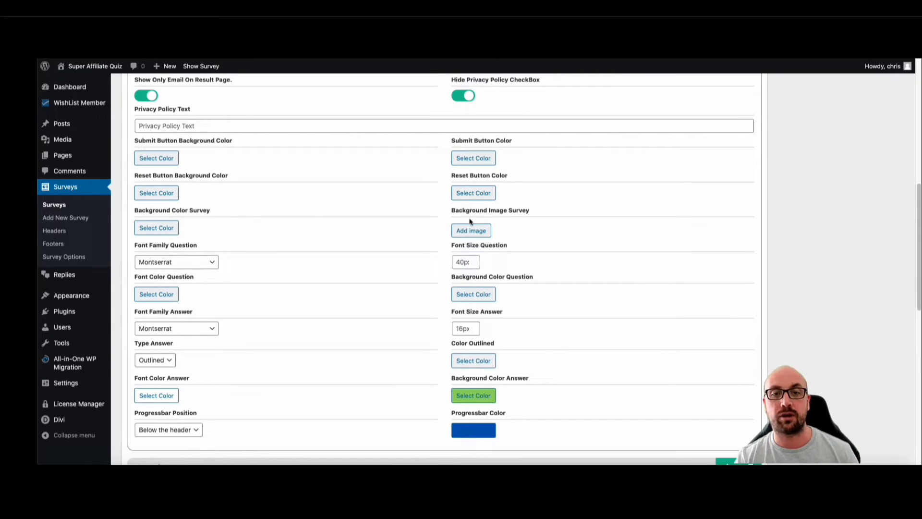
scroll("down", 3)
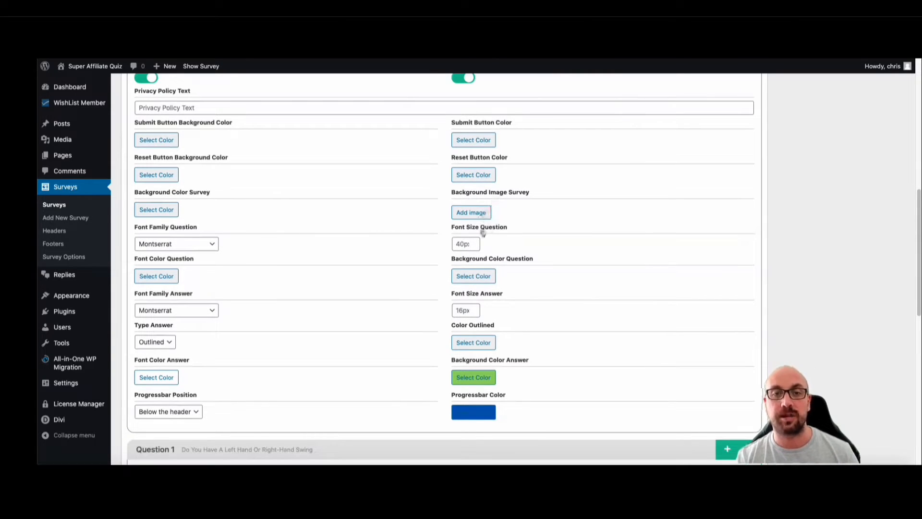
Step: Browse question font families, set Background Color Answer to red, and update the survey
left_click(176, 244)
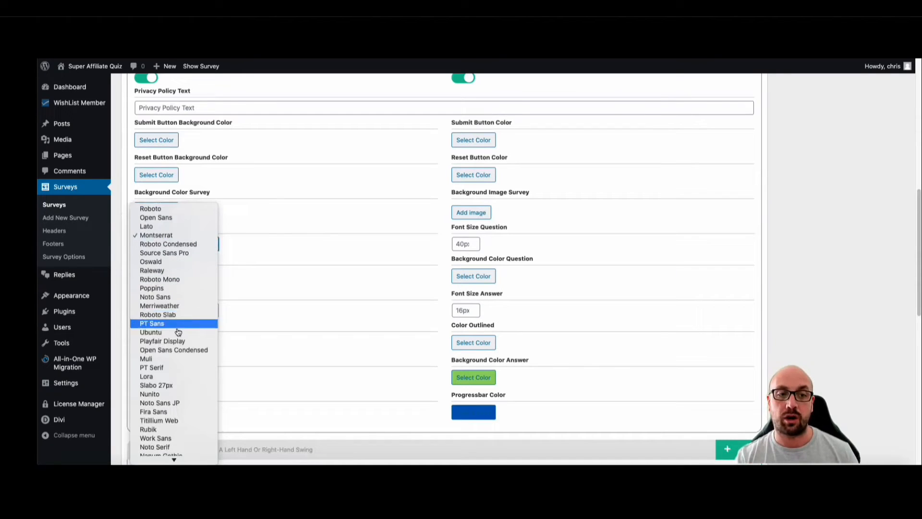
scroll("down", 3)
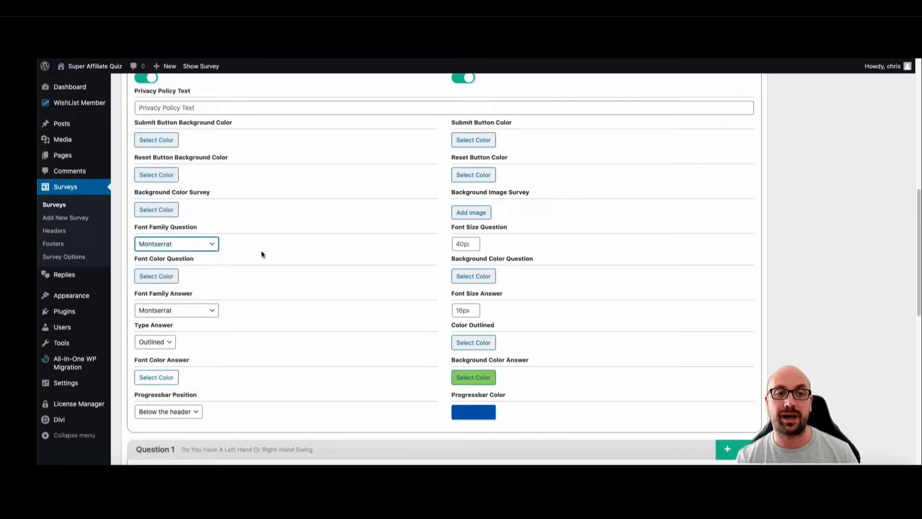
scroll("down", 3)
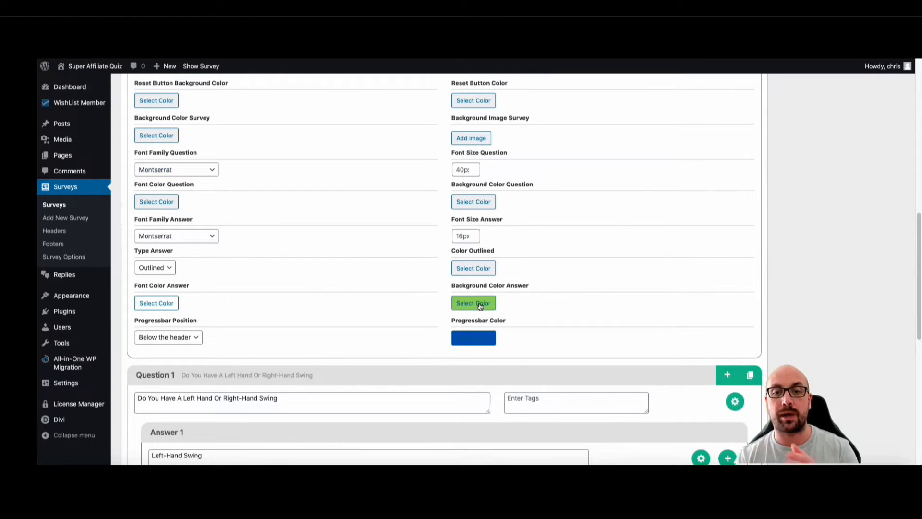
left_click(473, 302)
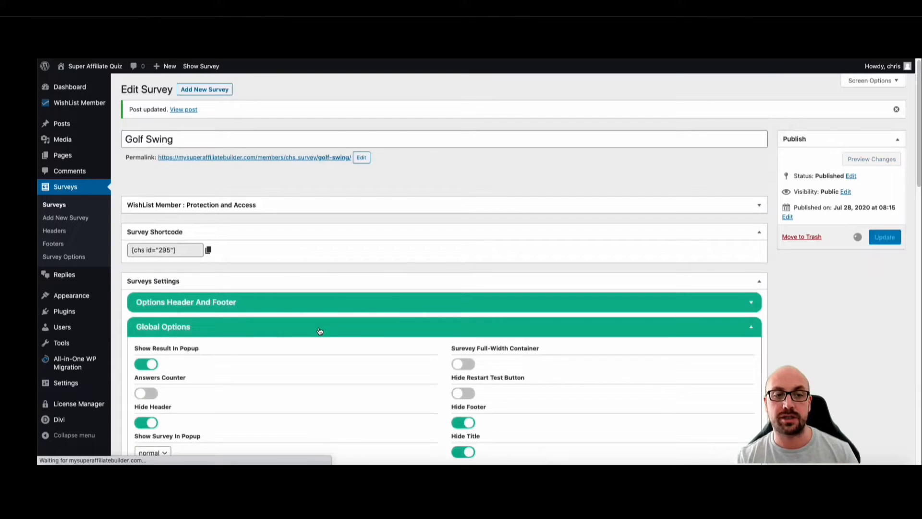
scroll("down", 3)
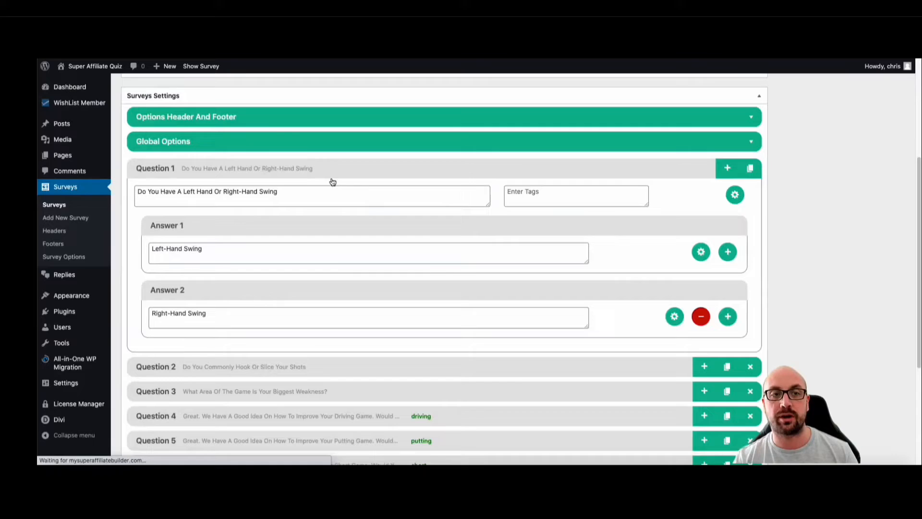
scroll("up", 3)
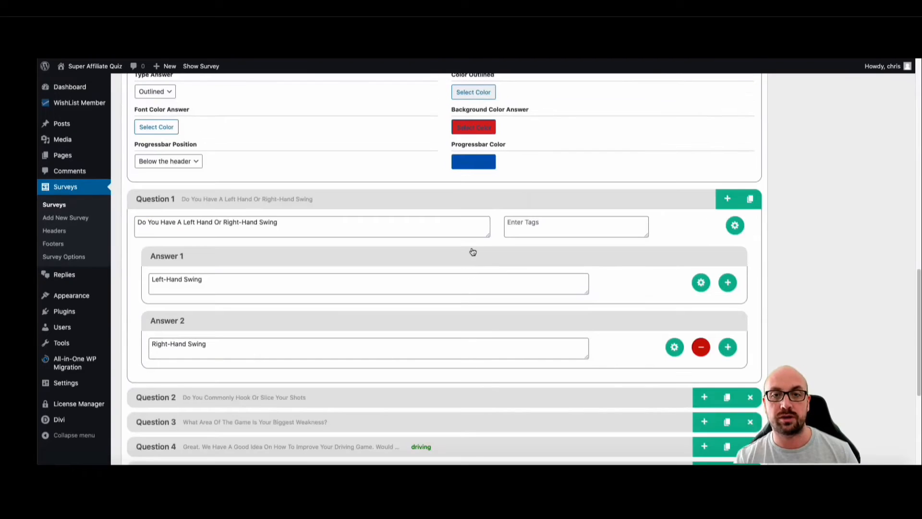
left_click(474, 162)
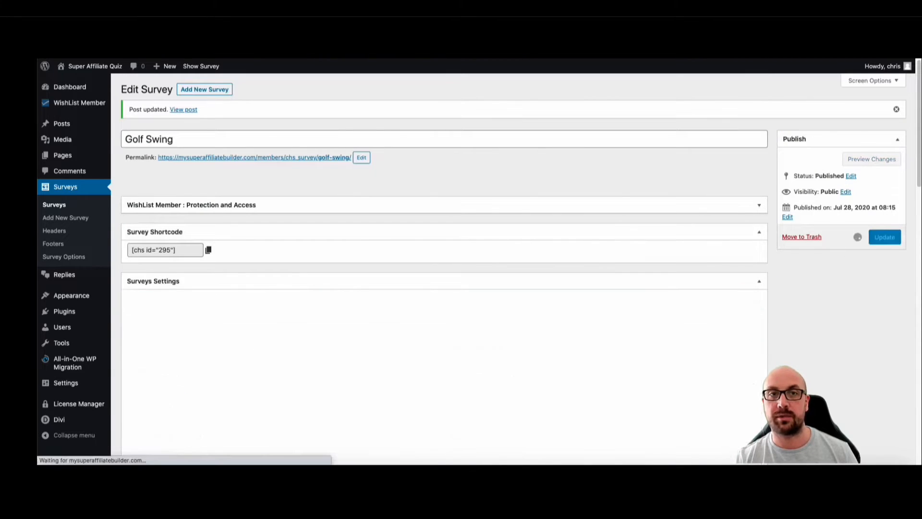
left_click(201, 66)
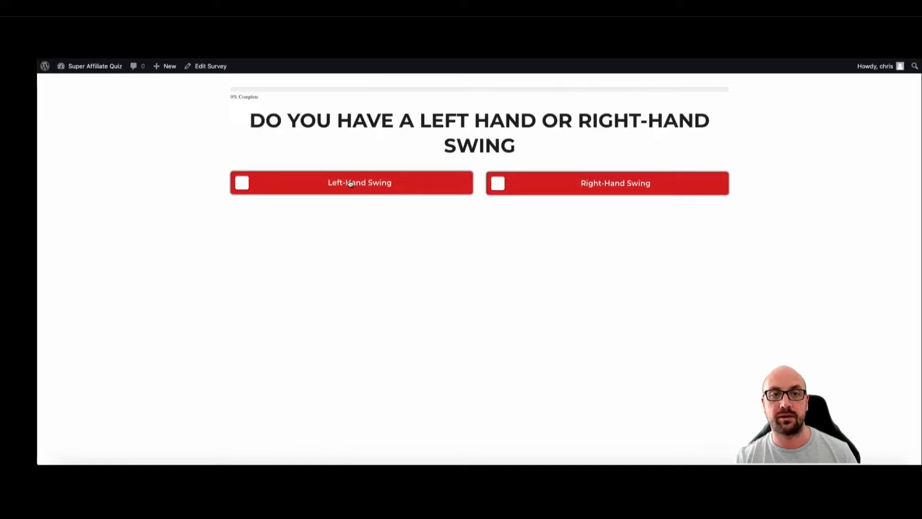
left_click(351, 182)
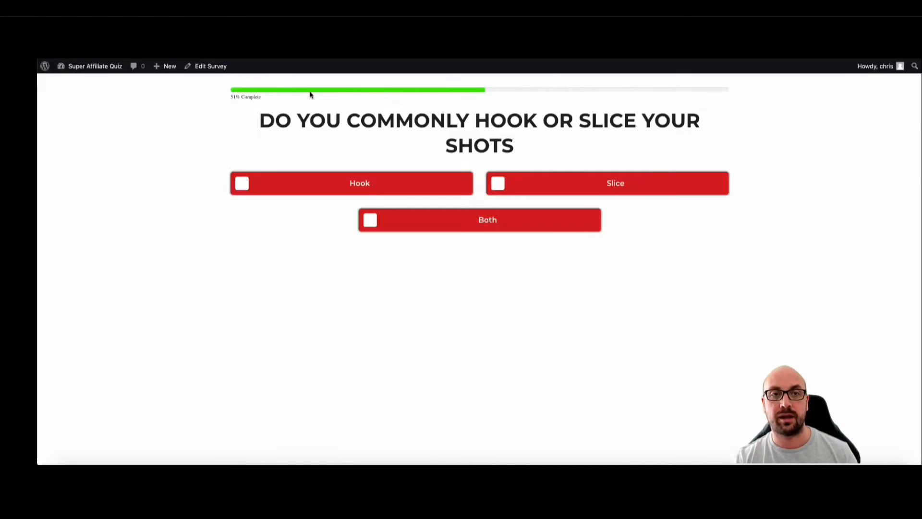
mouse_move(379, 178)
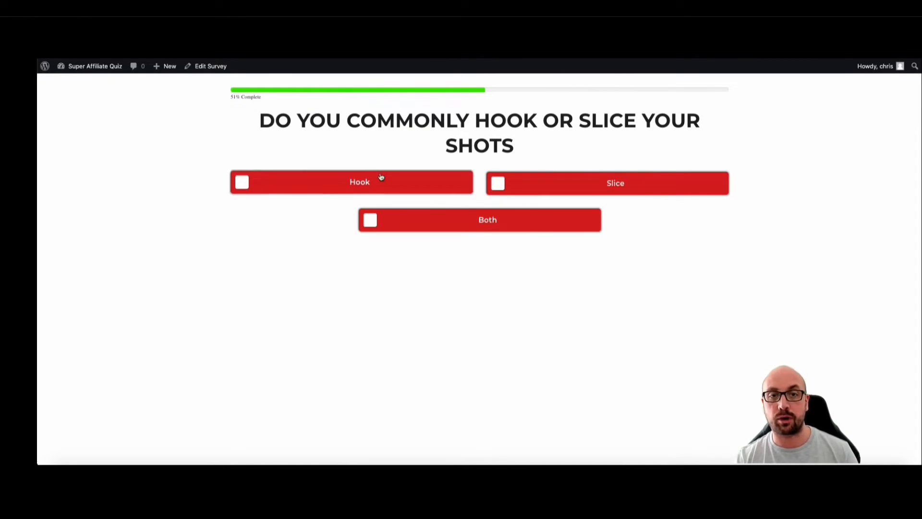
left_click(210, 66)
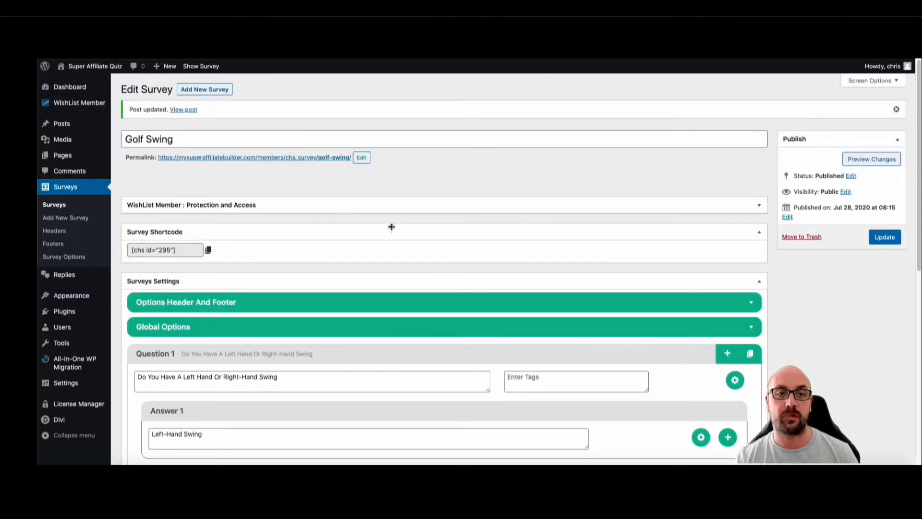
Step: Set Progressbar Position to 'Below the header' and scroll down to Question 1
scroll("down", 3)
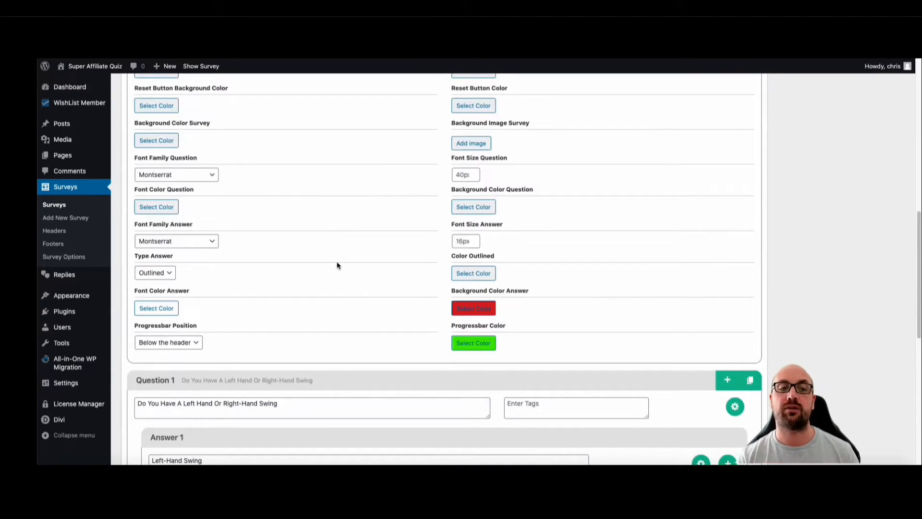
left_click(168, 342)
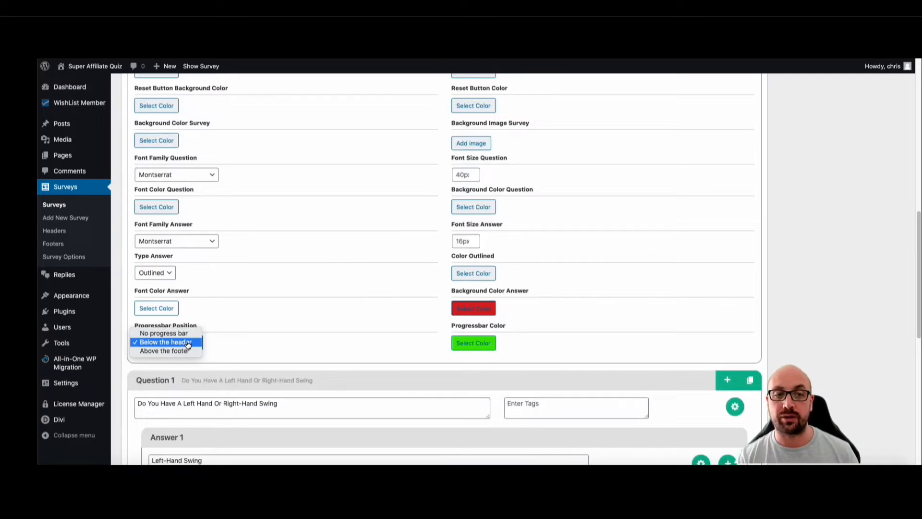
left_click(168, 342)
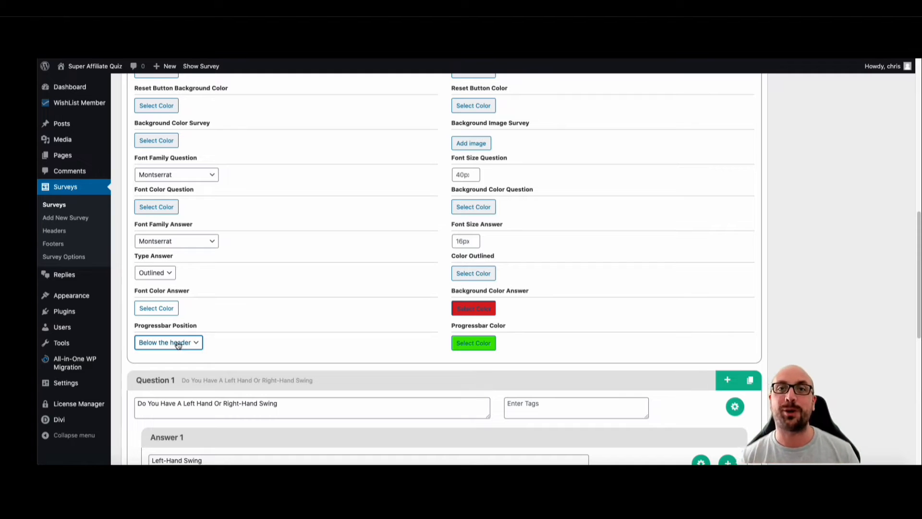
scroll("down", 3)
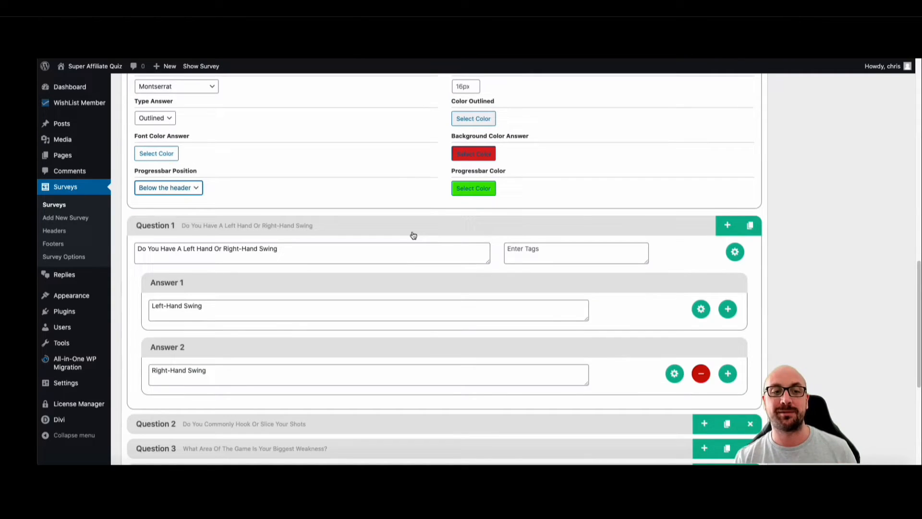
scroll("down", 3)
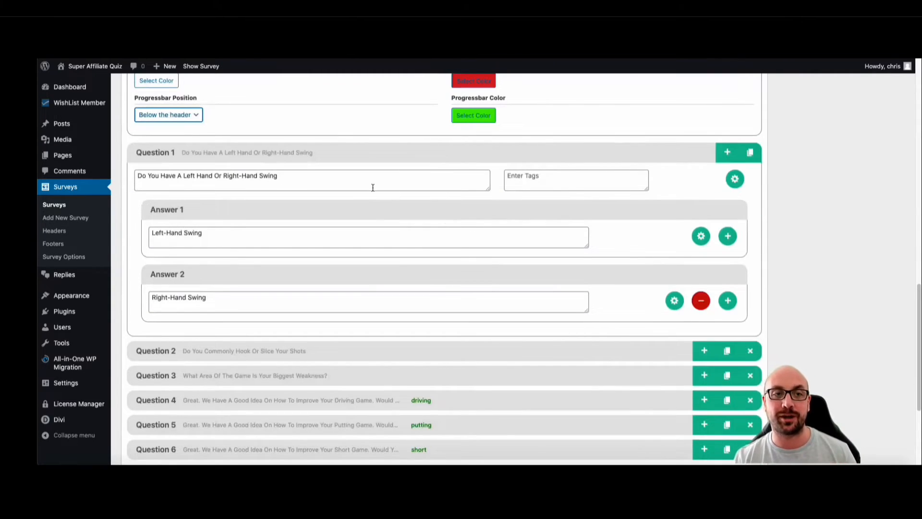
scroll("up", 3)
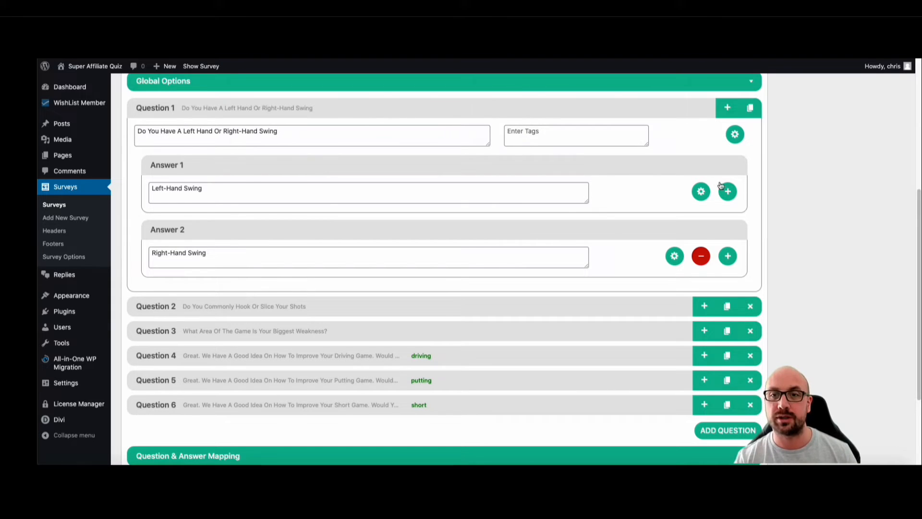
Step: Attach the photo of the golfer in blue to the Left-Hand Swing answer
left_click(700, 191)
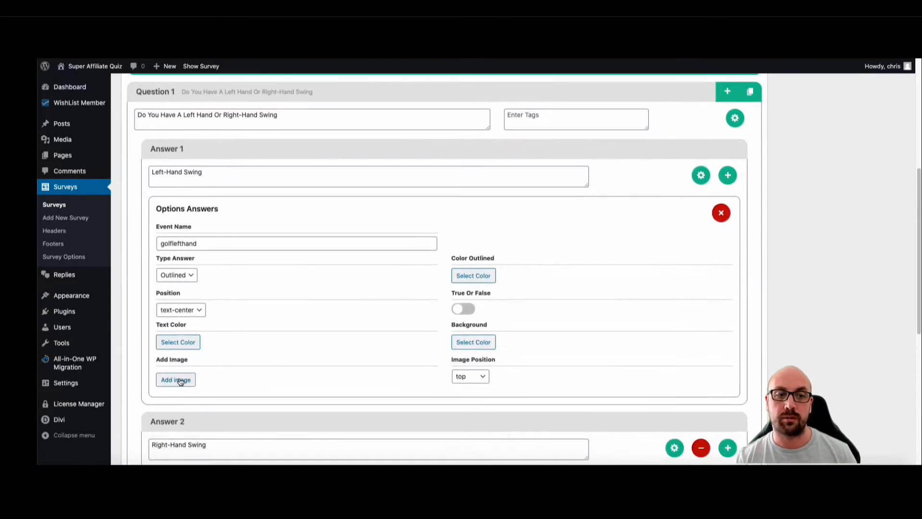
left_click(176, 379)
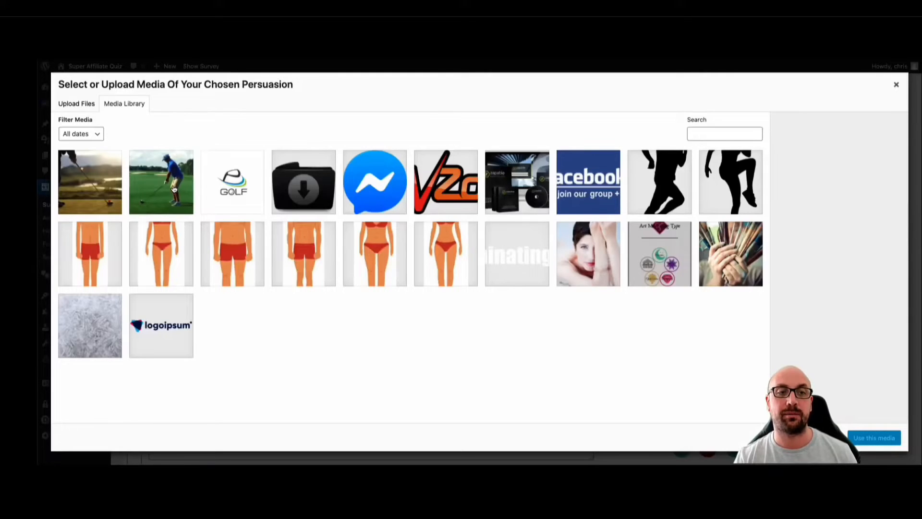
left_click(161, 182)
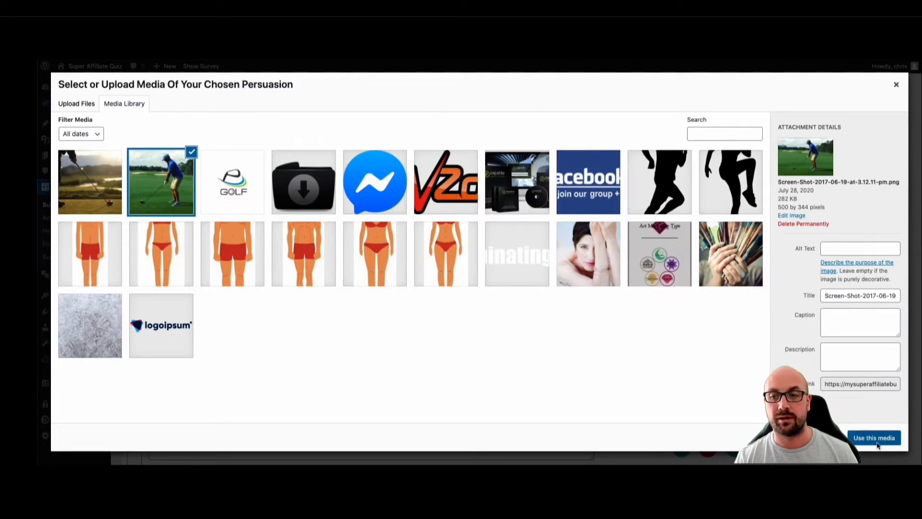
left_click(874, 438)
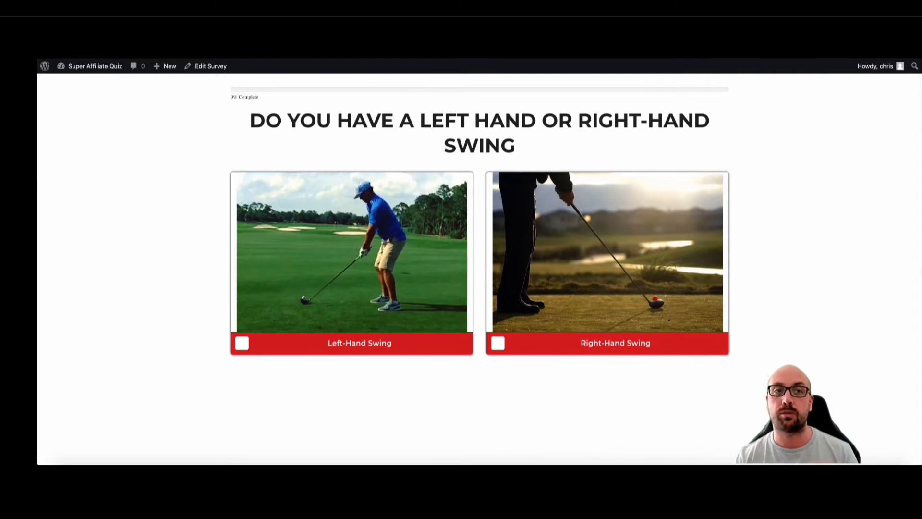
Step: Check Answer 1's image in the survey editor, then open the live quiz
left_click(210, 66)
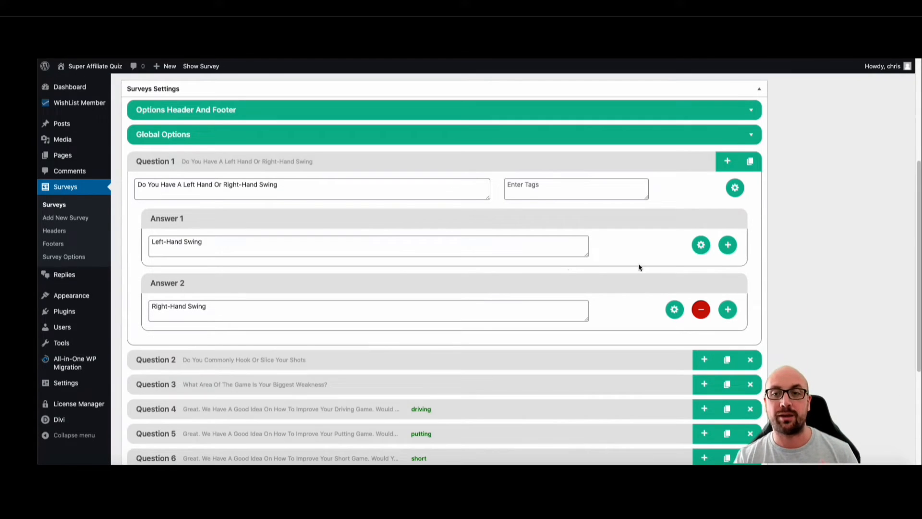
left_click(700, 244)
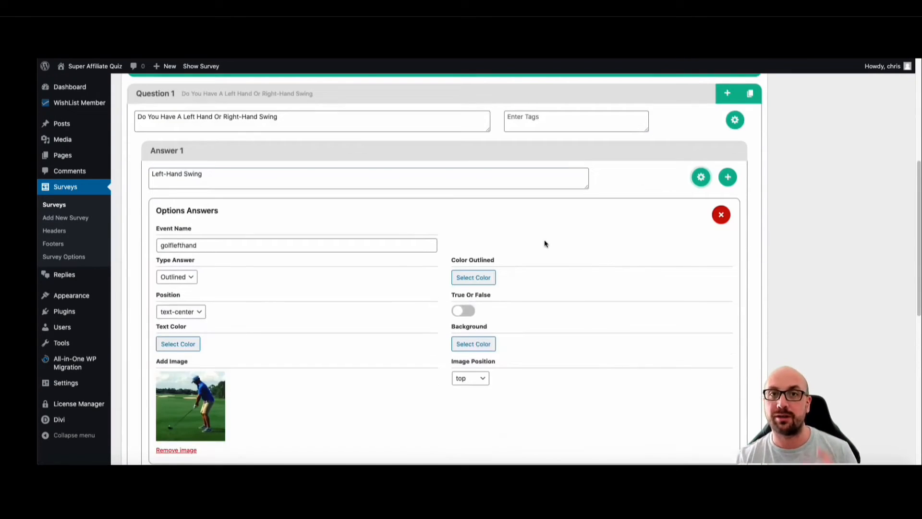
mouse_move(171, 234)
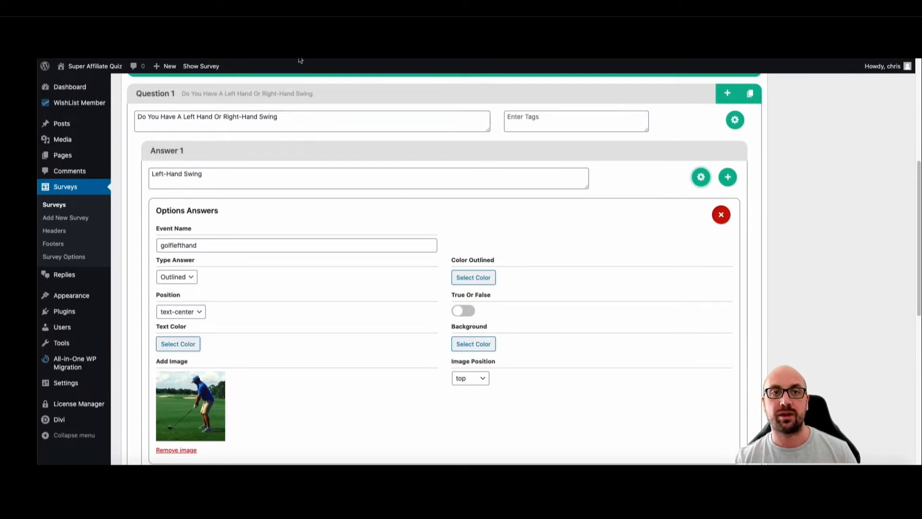
left_click(201, 66)
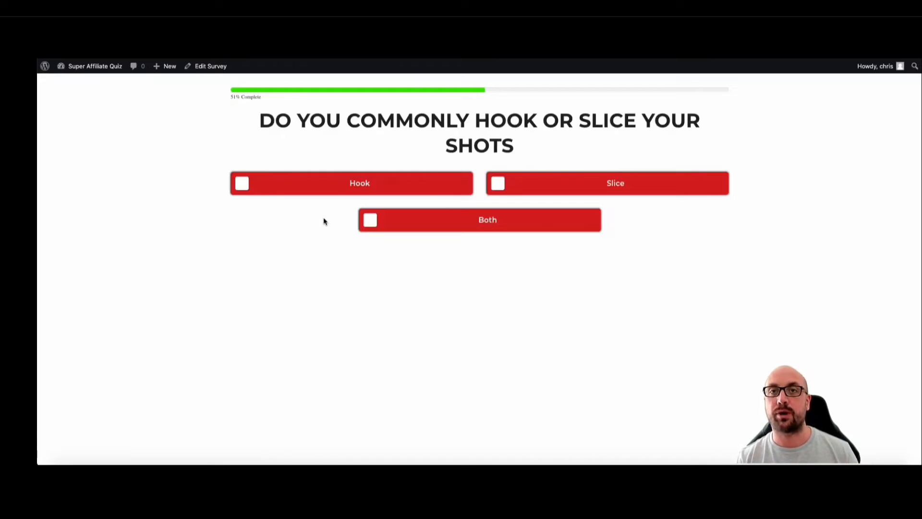
Step: Answer Hook, accept driving tips, close the email popup, get the result, and return to editing
left_click(351, 180)
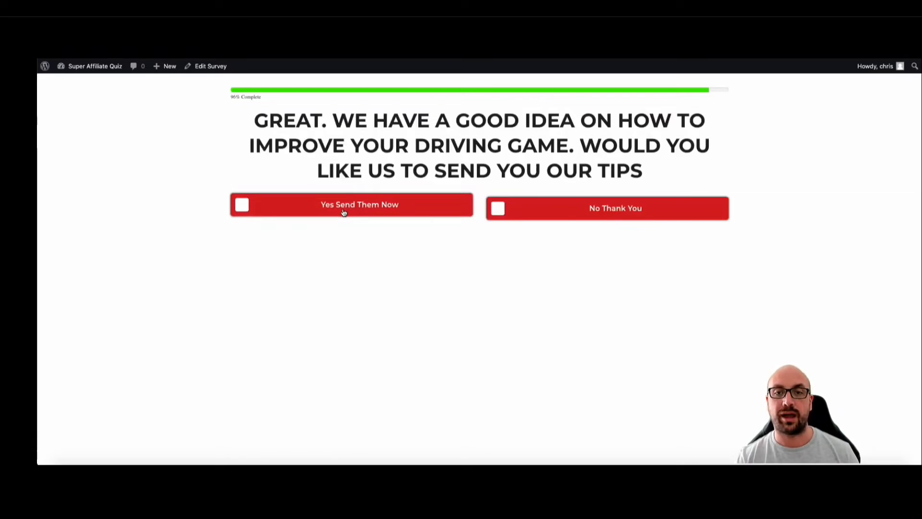
left_click(351, 204)
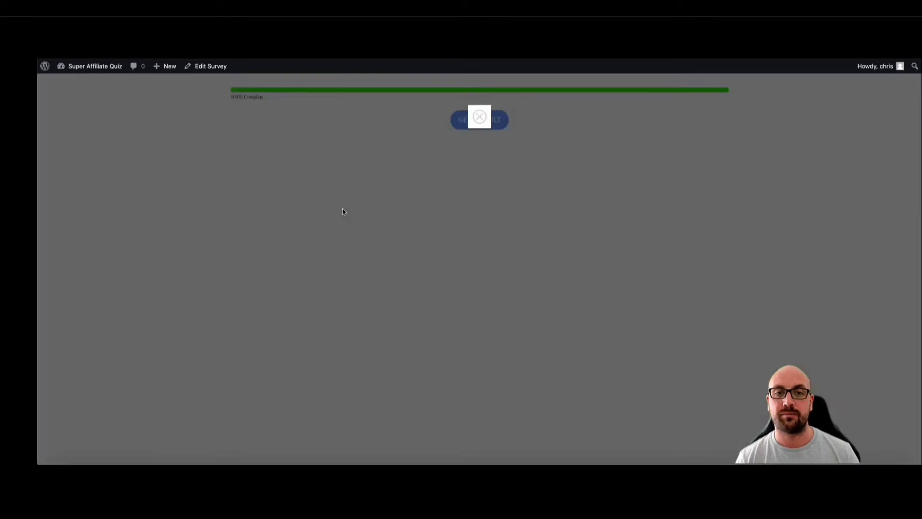
left_click(480, 120)
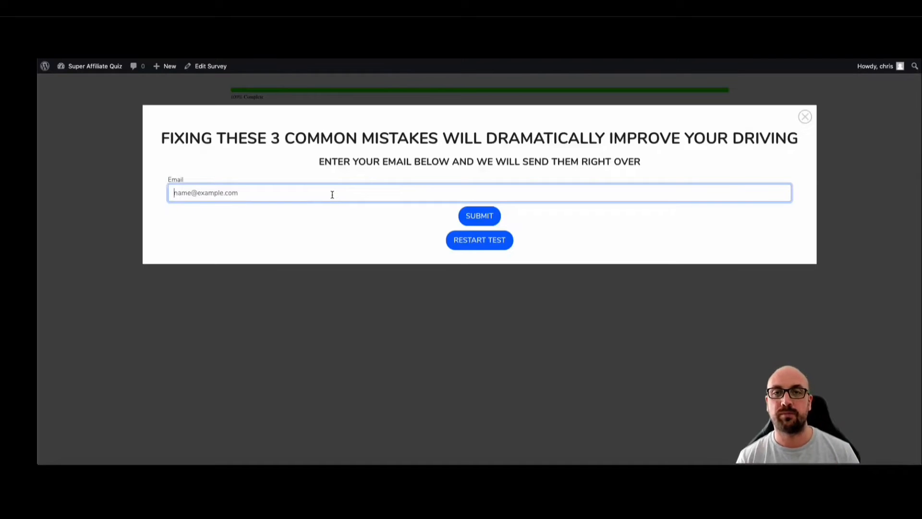
mouse_move(479, 240)
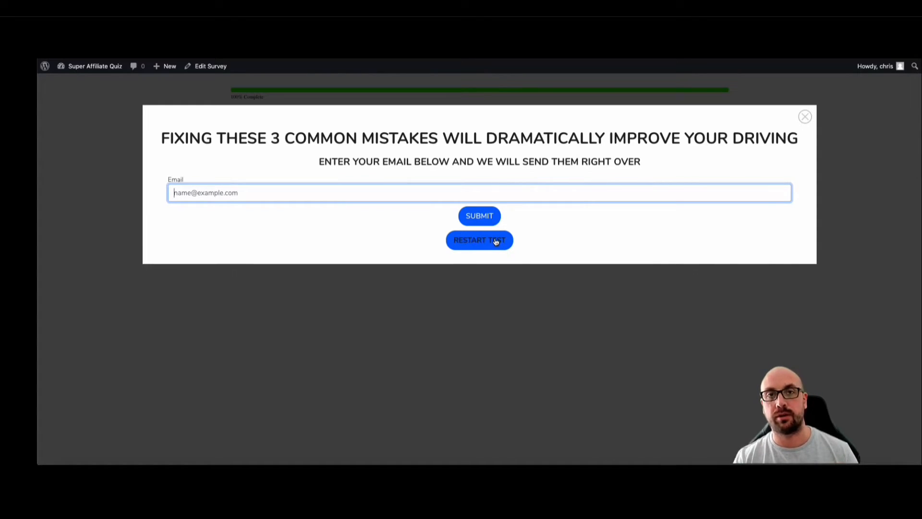
mouse_move(816, 115)
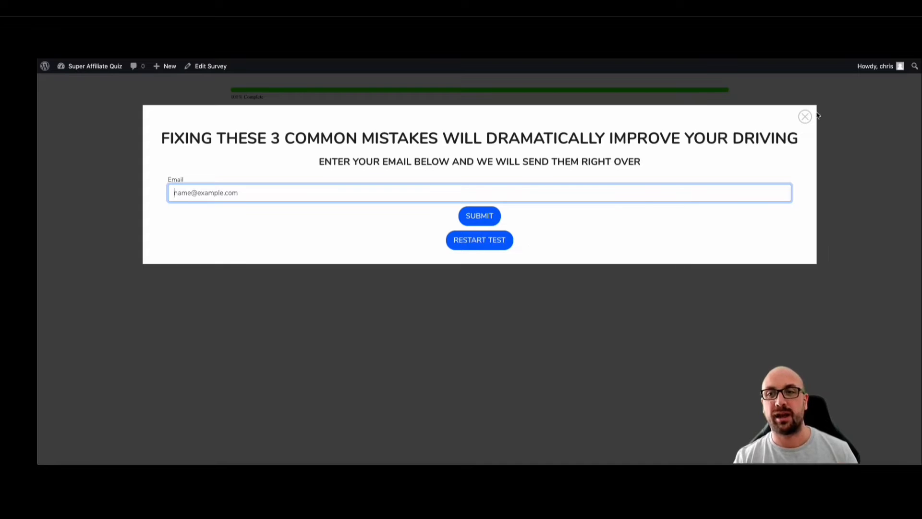
left_click(805, 116)
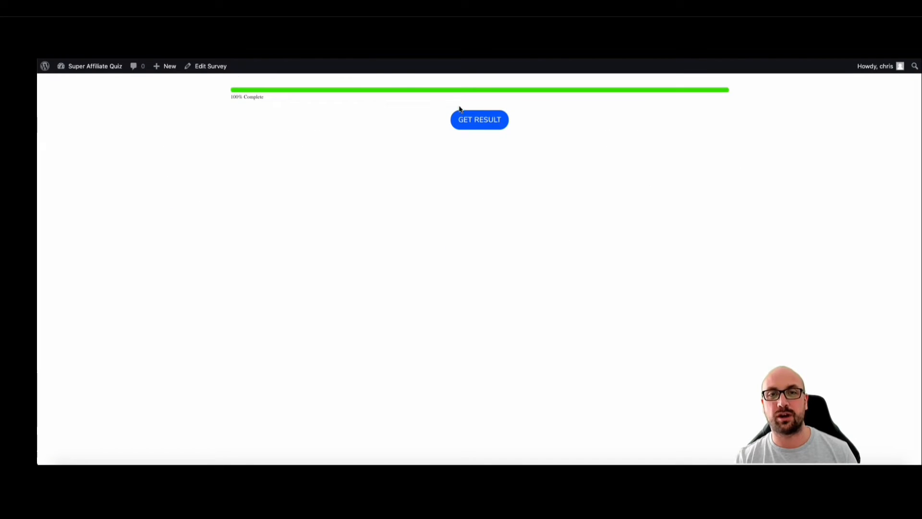
left_click(480, 119)
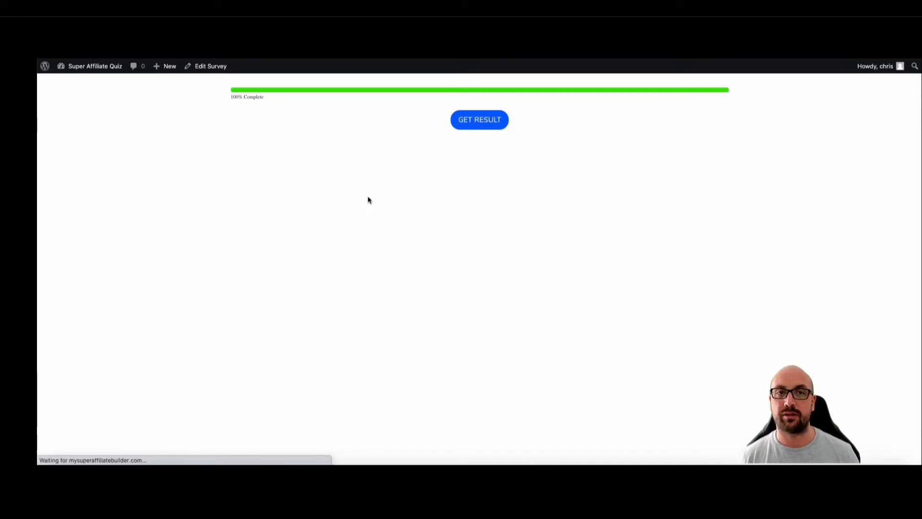
left_click(480, 120)
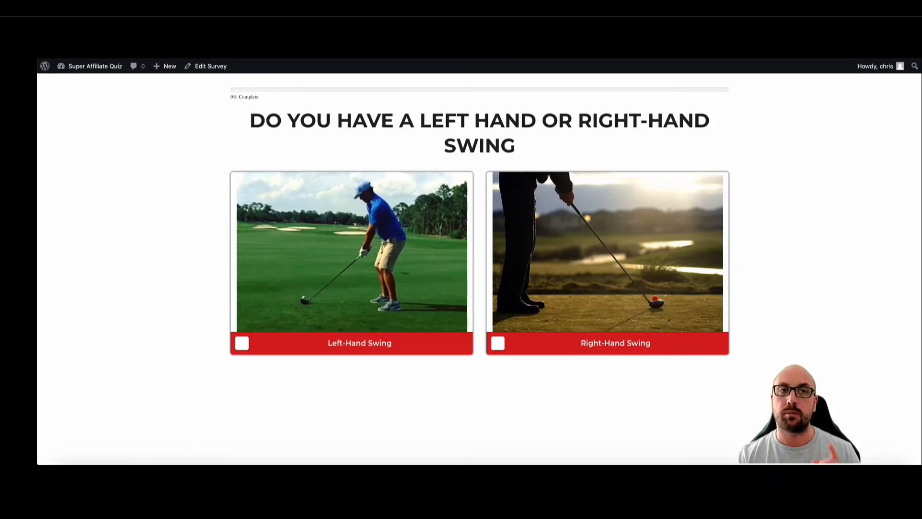
left_click(210, 66)
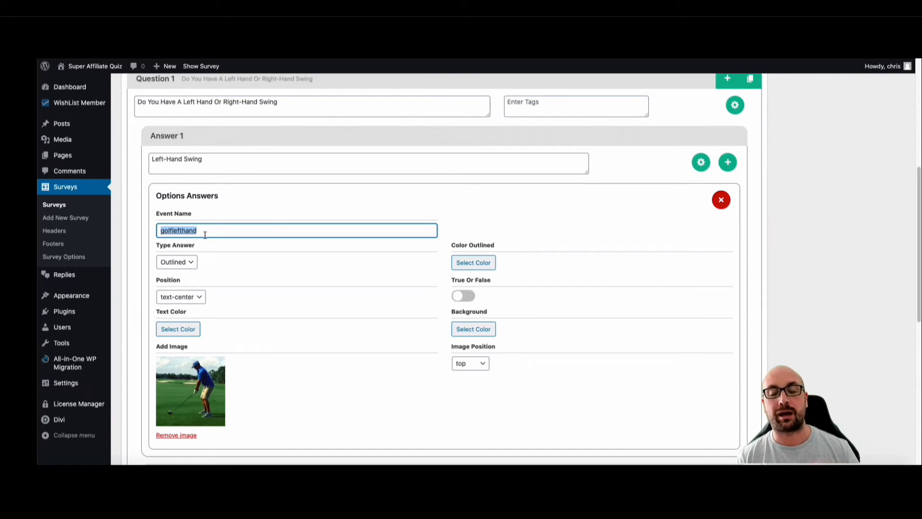
Step: Enter 'hookshots' as the Hook answer's event name, then collapse Question 2
scroll("down", 3)
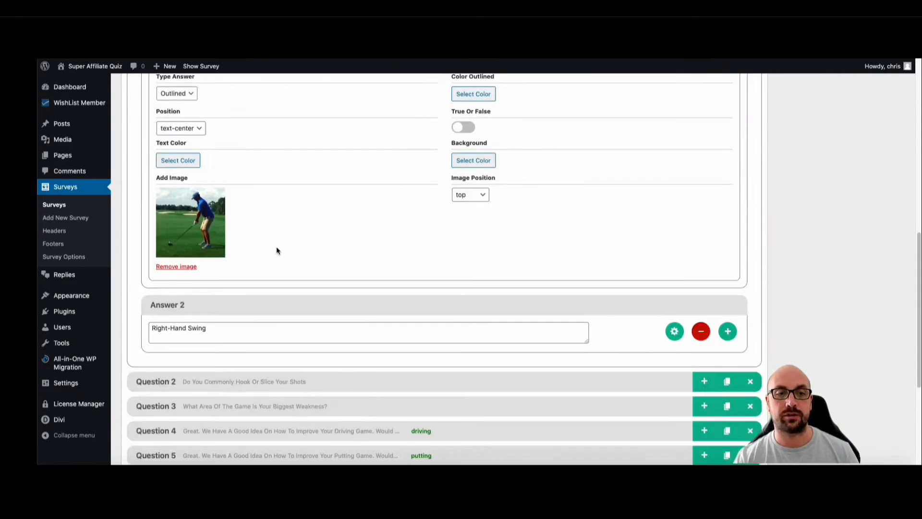
scroll("down", 3)
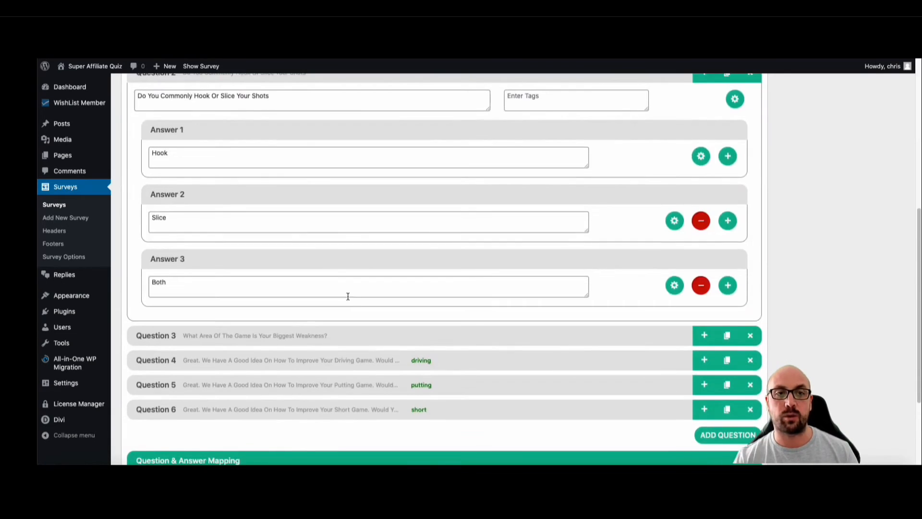
left_click(701, 156)
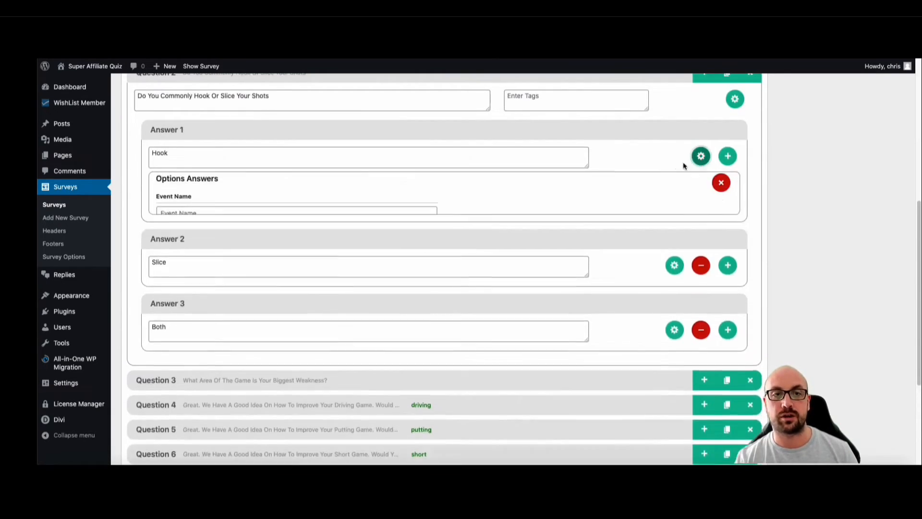
left_click(702, 156)
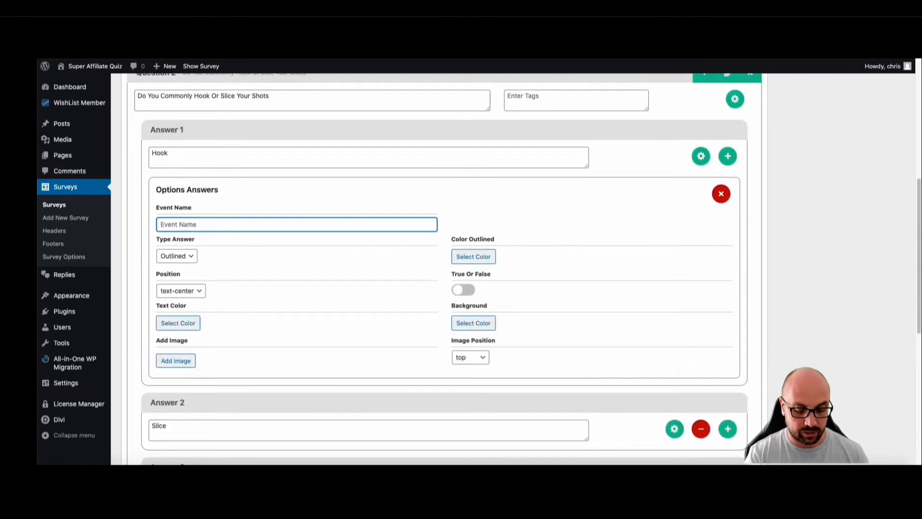
type("hookshots")
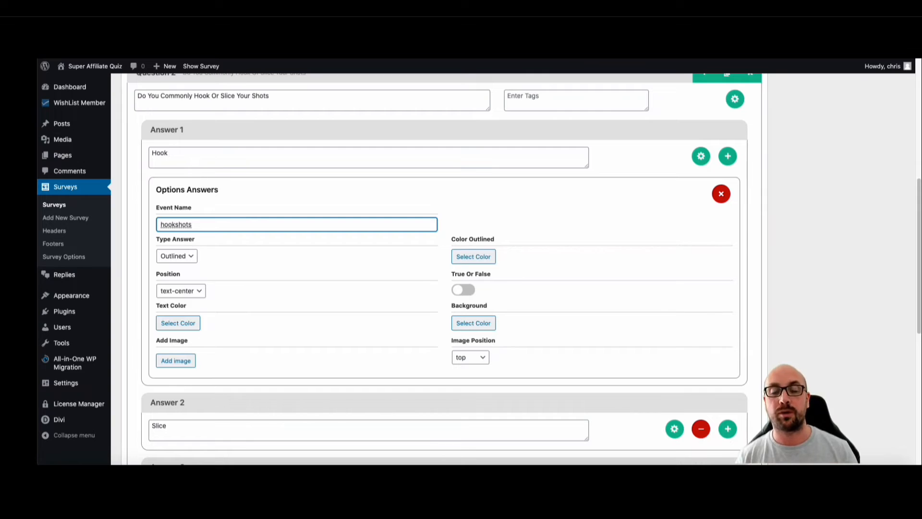
mouse_move(210, 212)
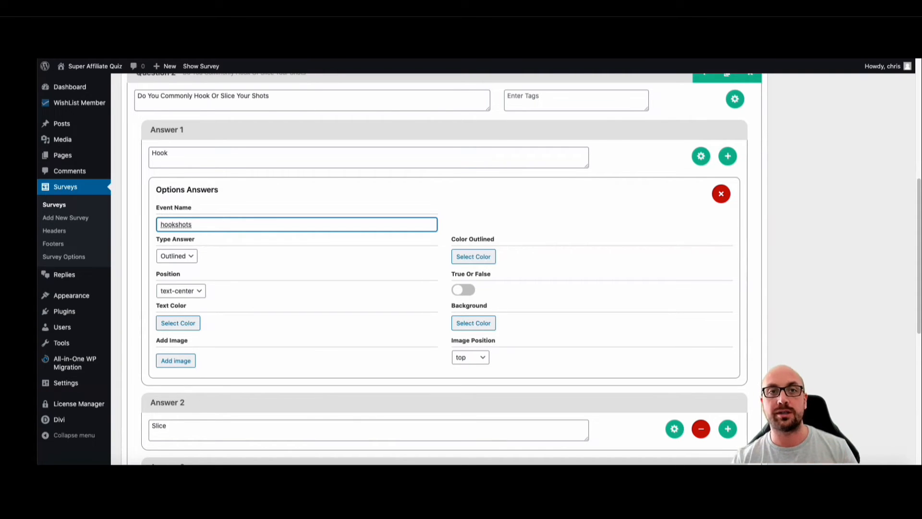
left_click(201, 65)
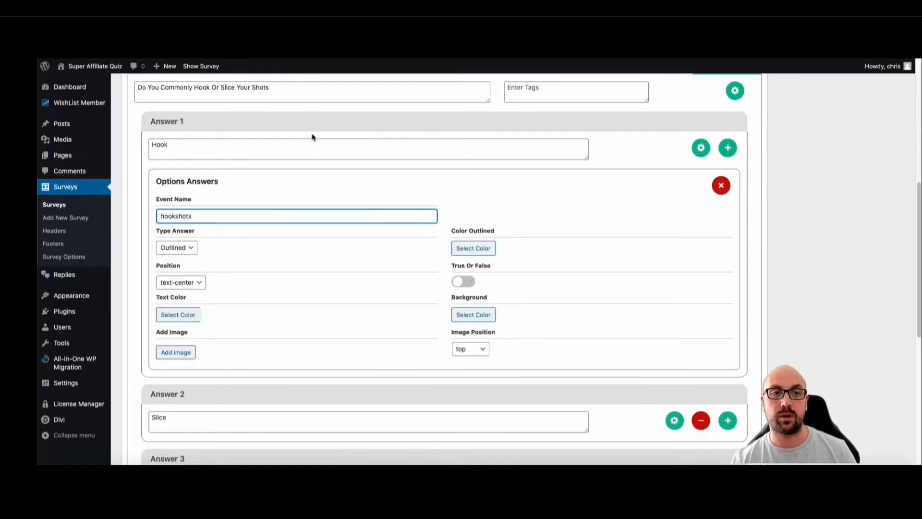
scroll("up", 3)
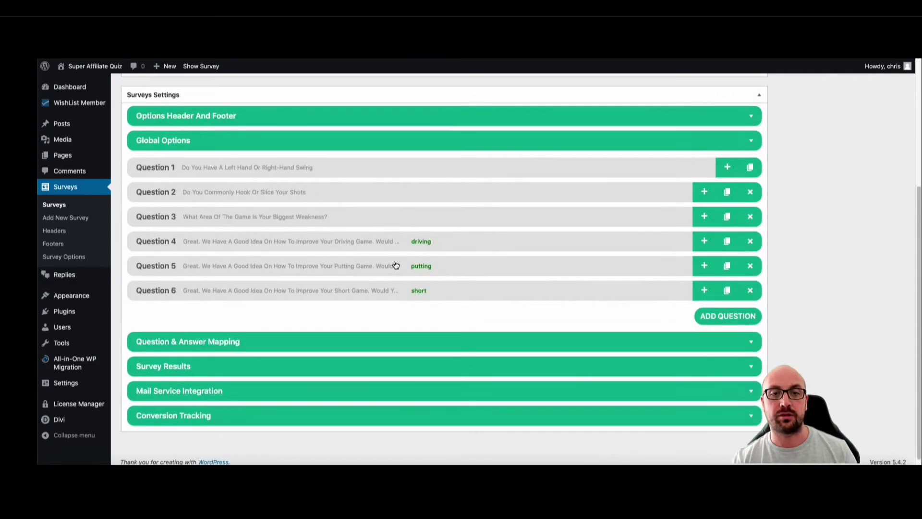
Step: Link the Hook node to 'What Area Of The Game Is Your Biggest Weakness?'
scroll("up", 3)
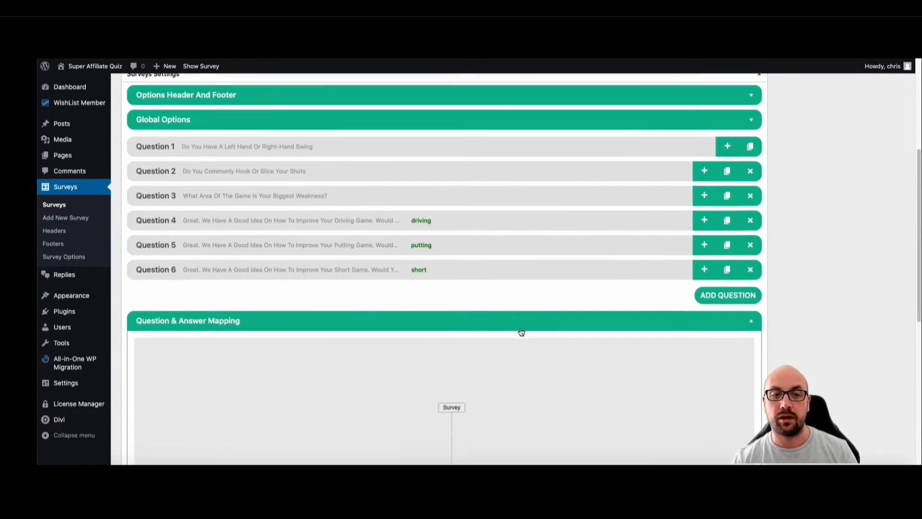
scroll("down", 3)
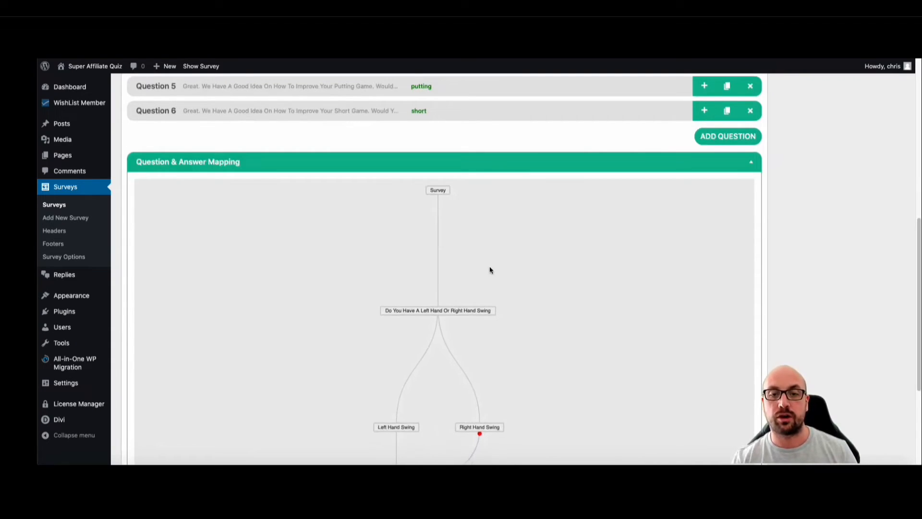
scroll("down", 3)
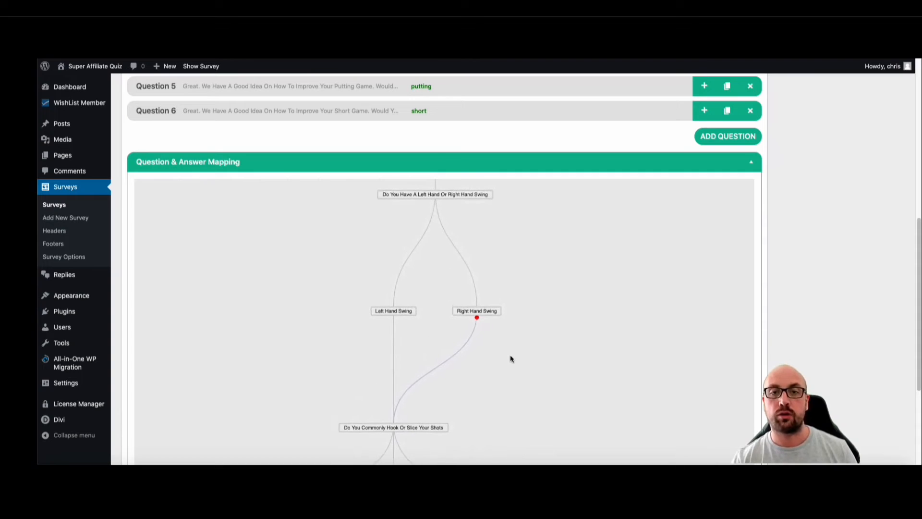
mouse_move(424, 200)
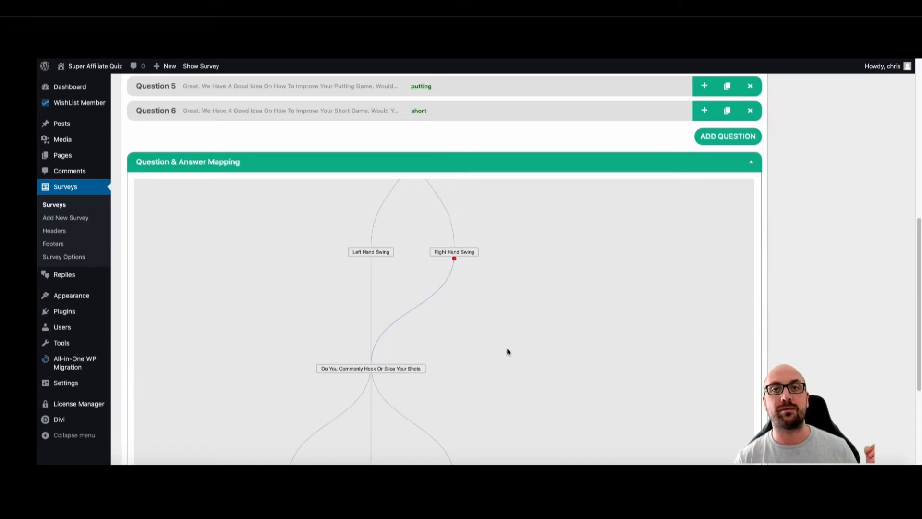
mouse_move(326, 301)
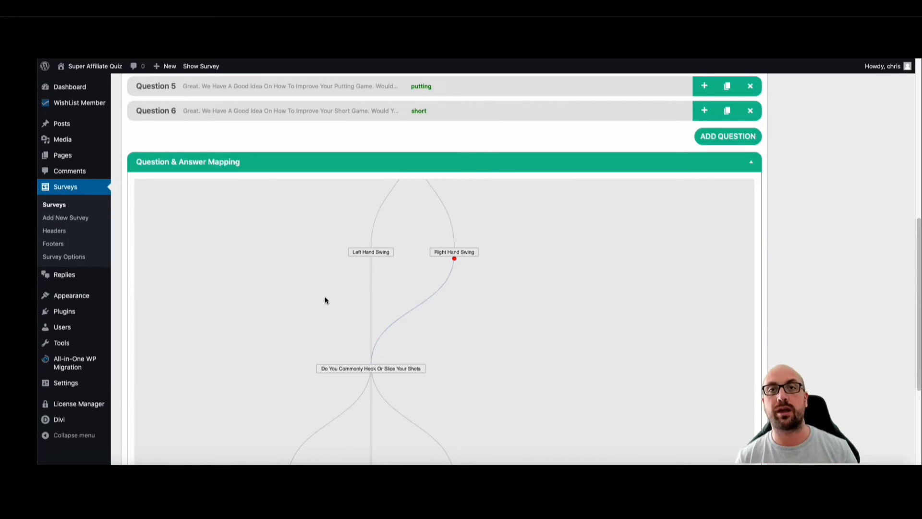
mouse_move(477, 322)
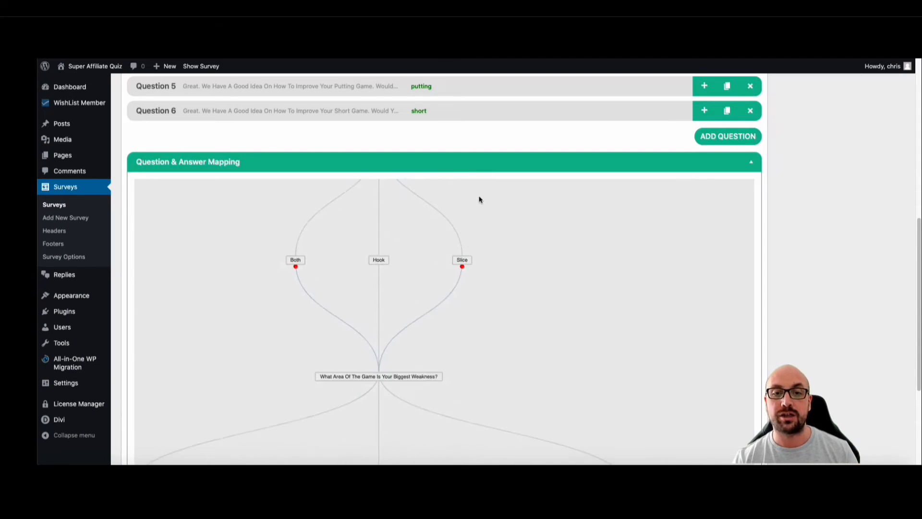
mouse_move(463, 273)
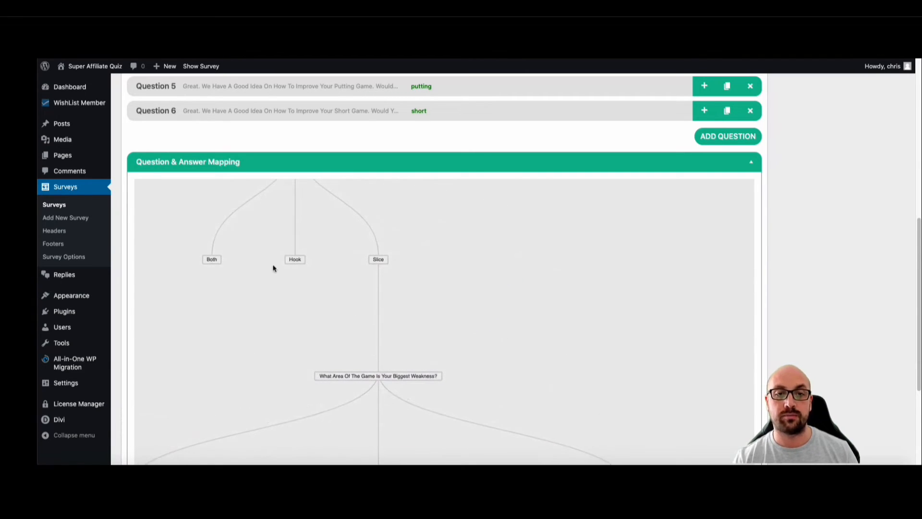
mouse_move(300, 271)
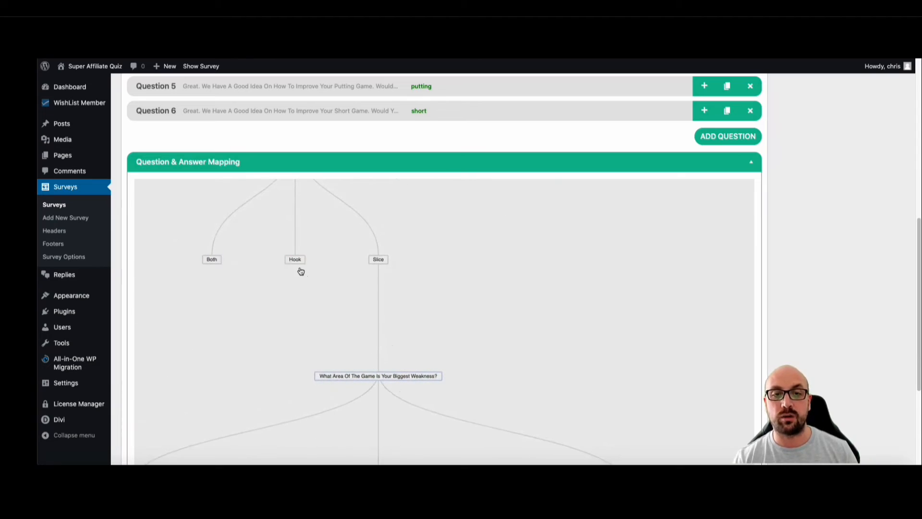
left_click(296, 266)
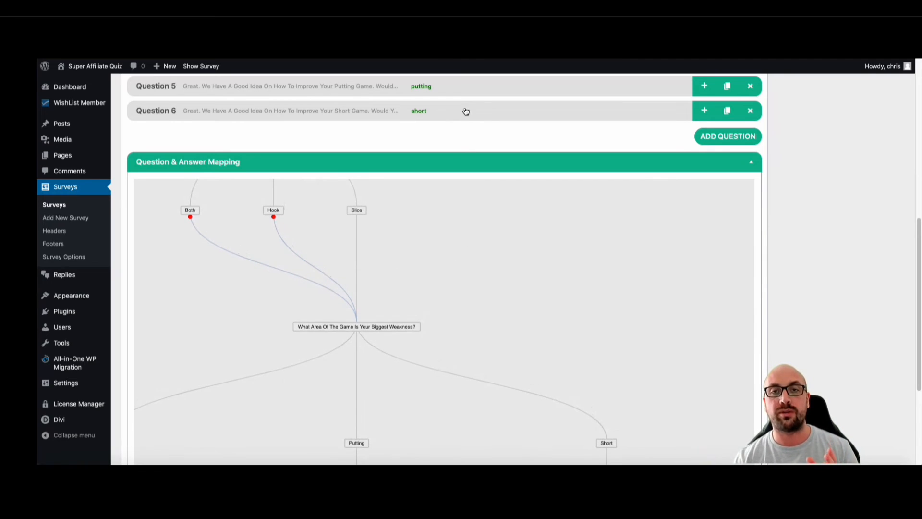
scroll("down", 3)
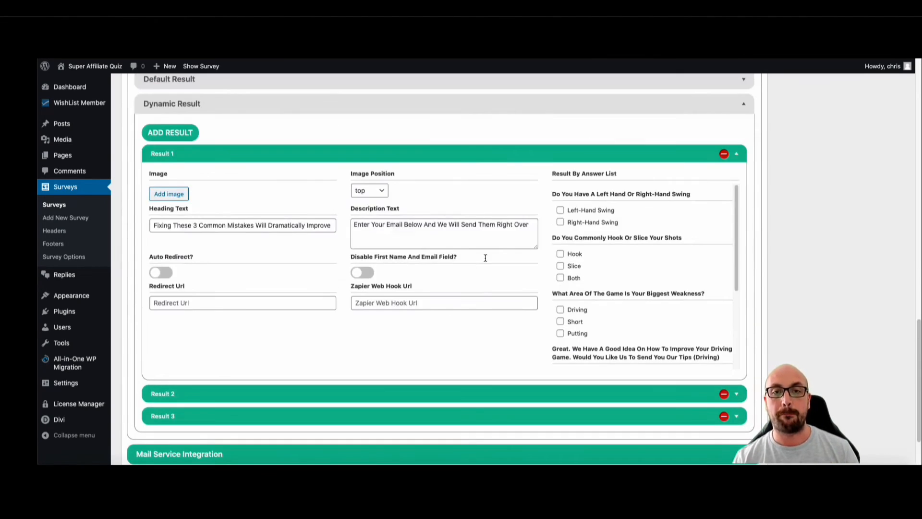
mouse_move(545, 241)
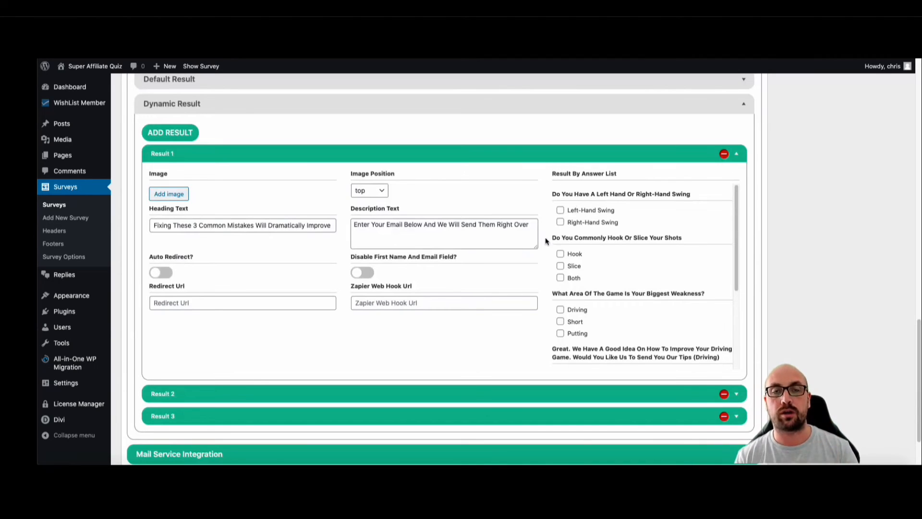
mouse_move(618, 231)
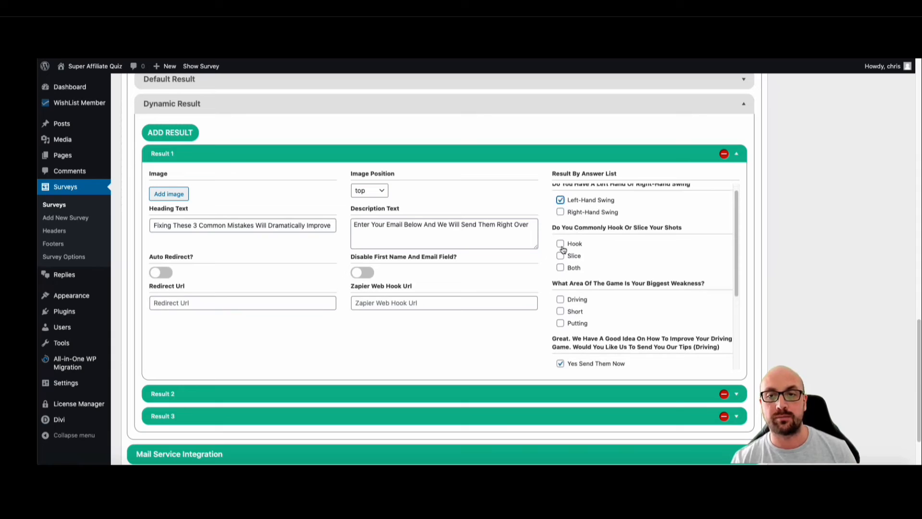
scroll("down", 3)
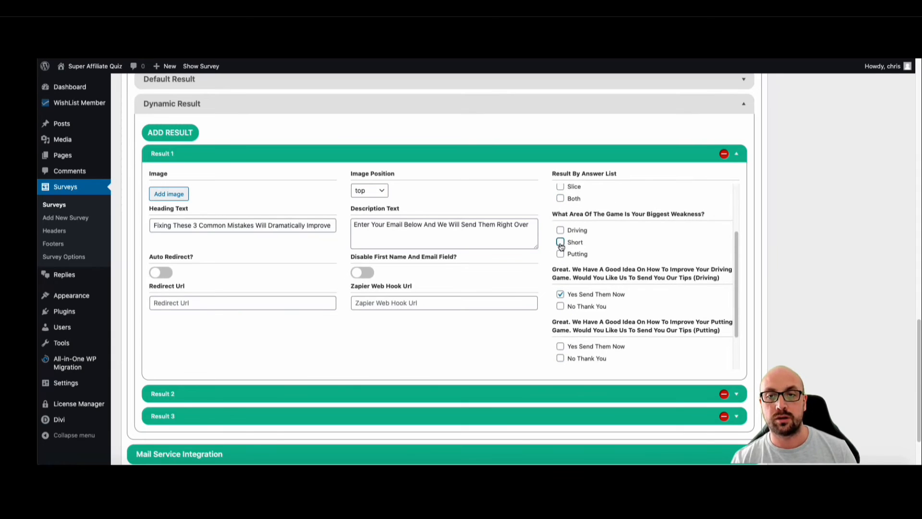
left_click(560, 242)
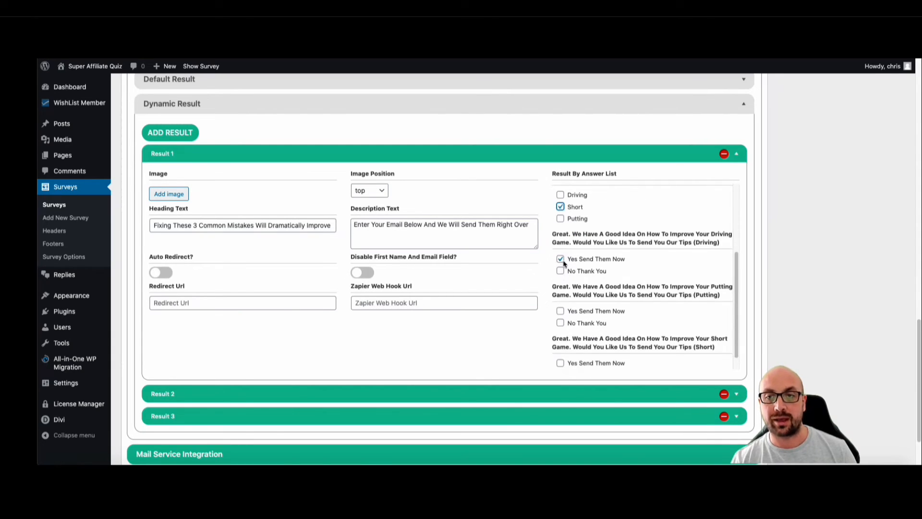
scroll("up", 3)
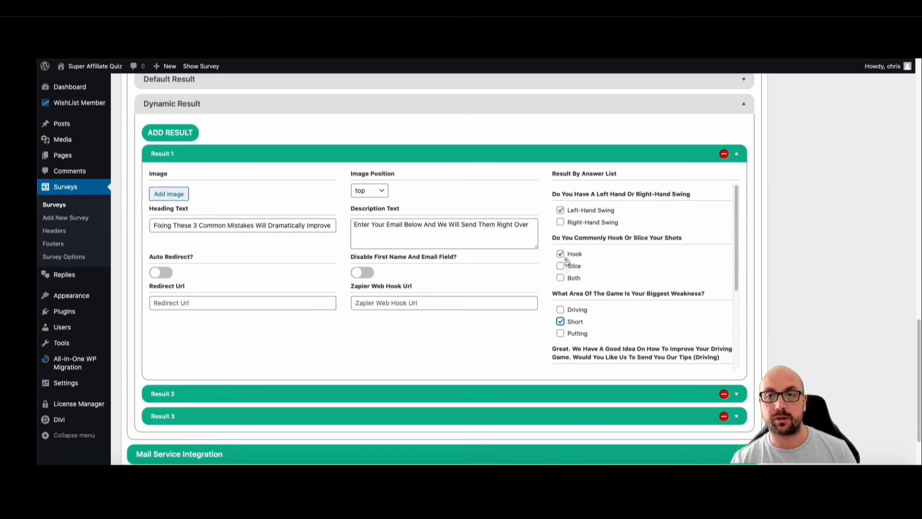
left_click(560, 309)
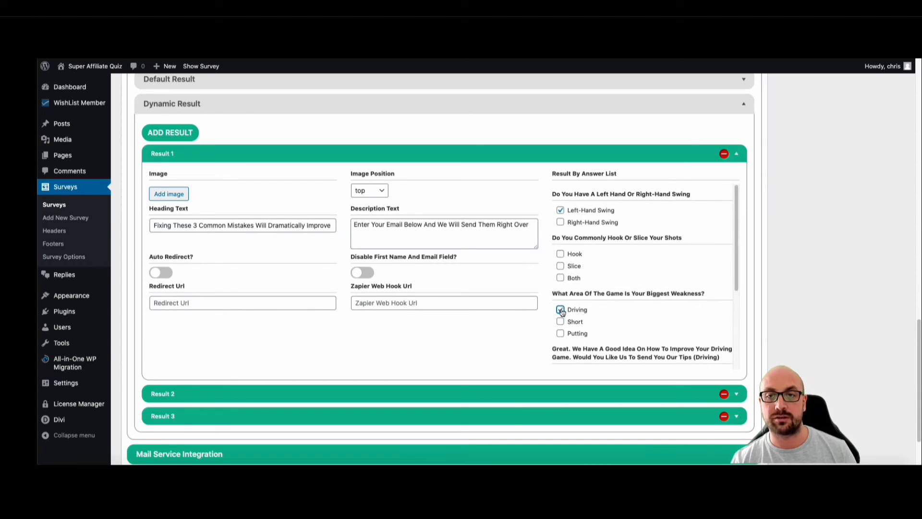
scroll("down", 3)
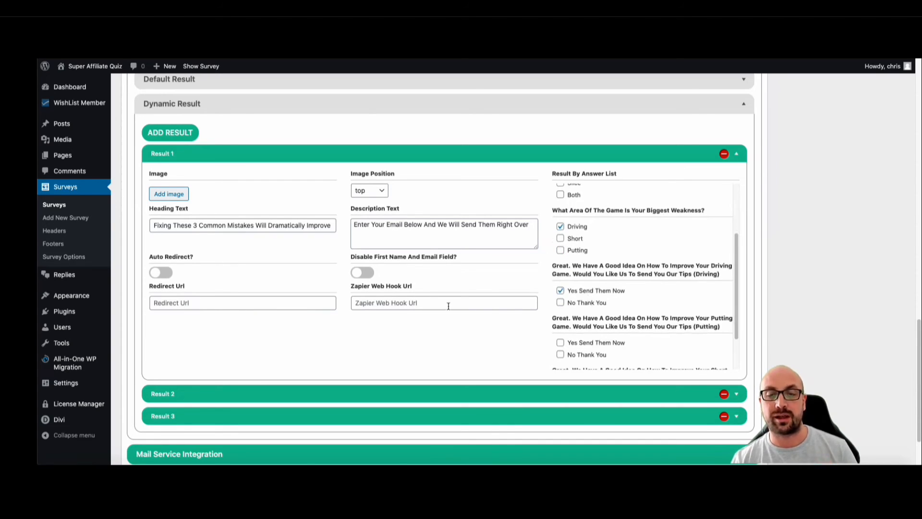
mouse_move(260, 257)
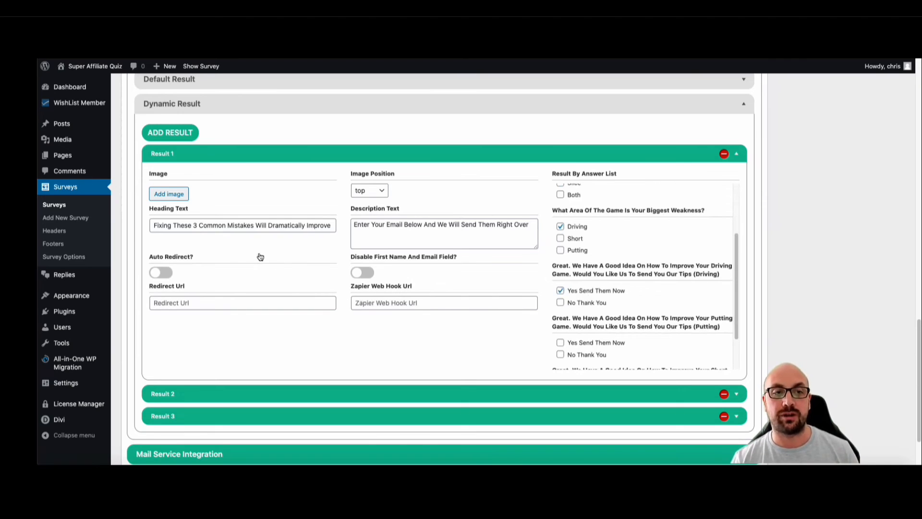
mouse_move(225, 271)
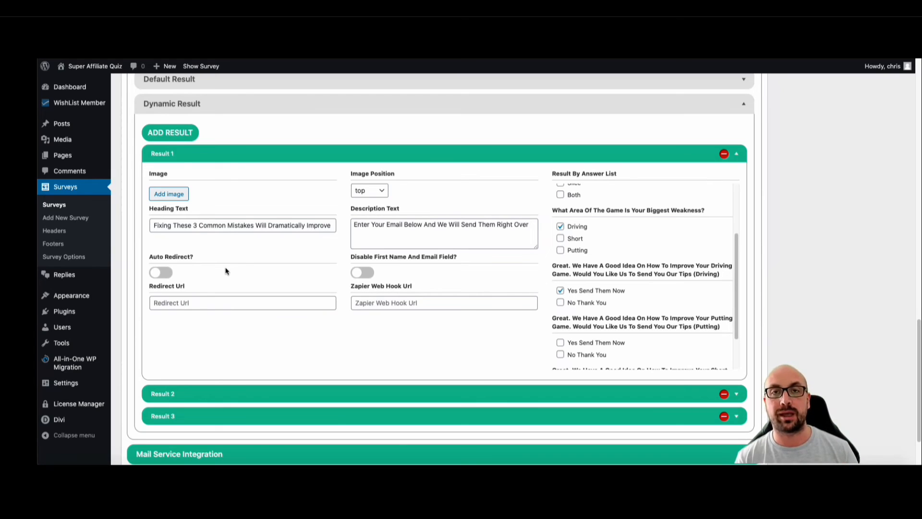
left_click(443, 302)
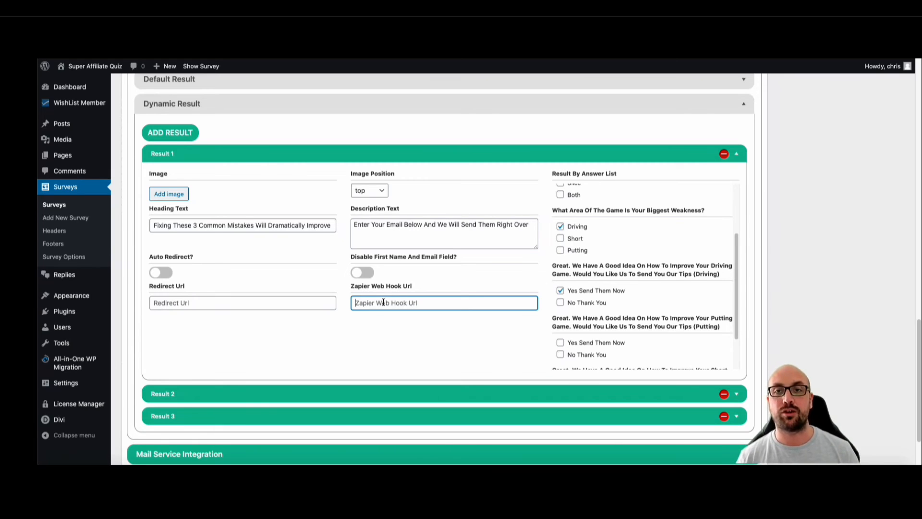
scroll("up", 3)
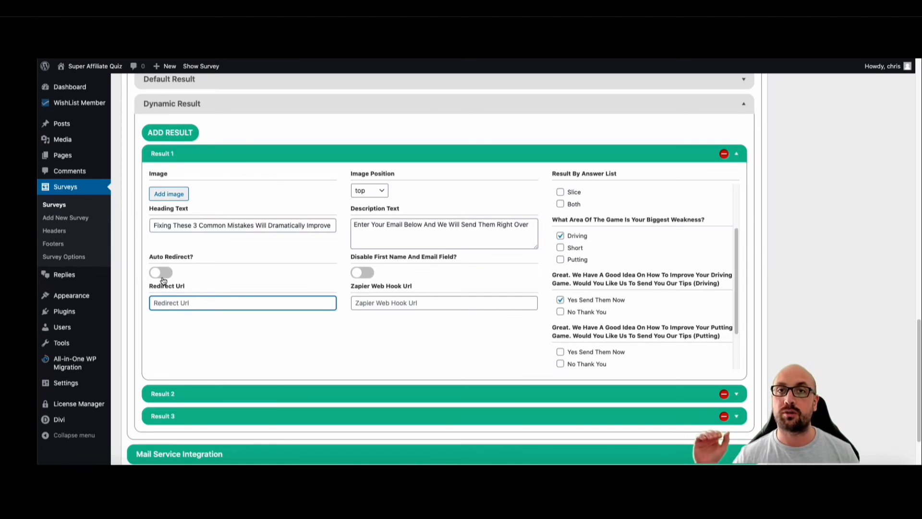
mouse_move(579, 220)
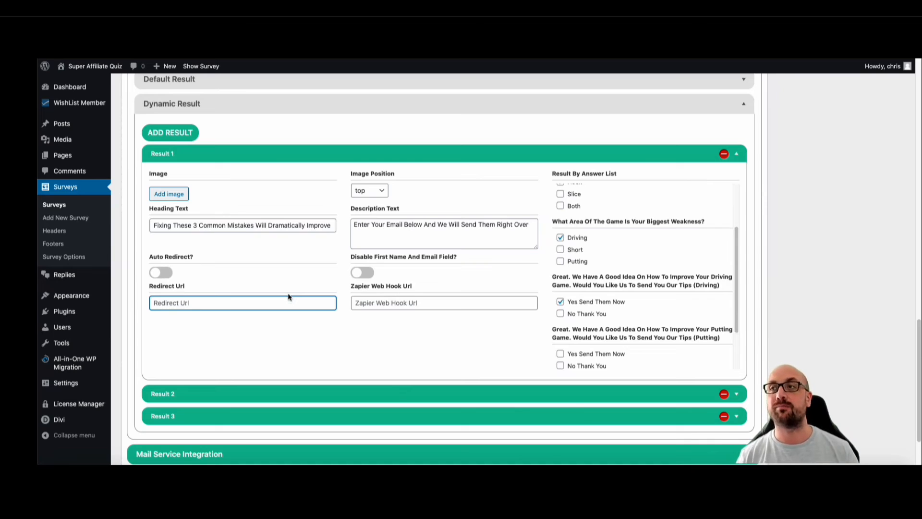
scroll("up", 3)
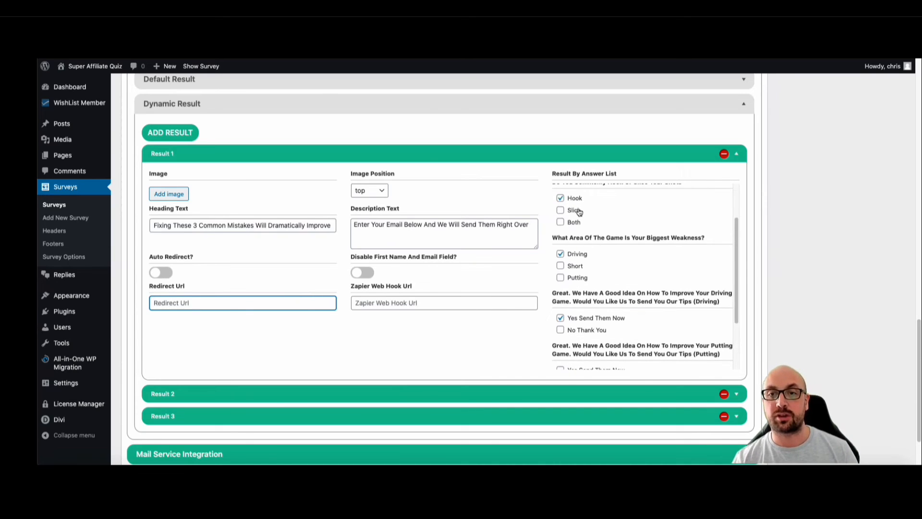
scroll("up", 3)
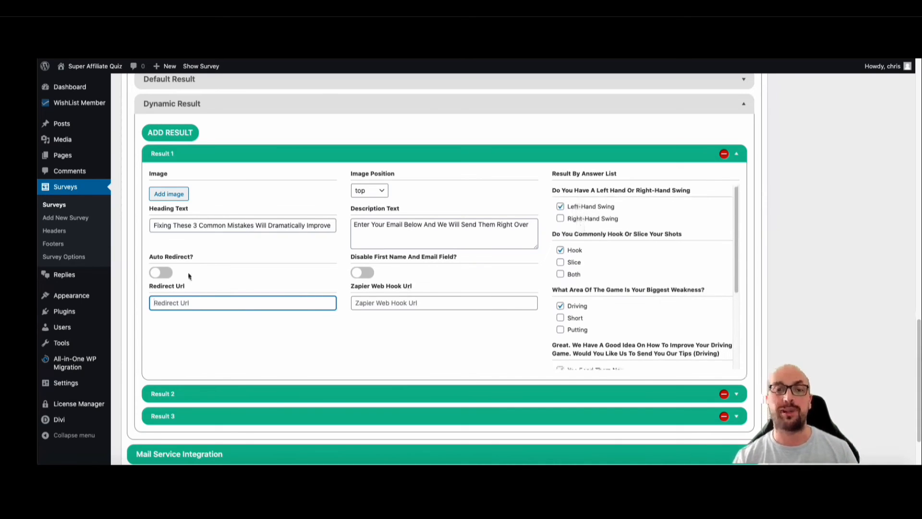
mouse_move(196, 282)
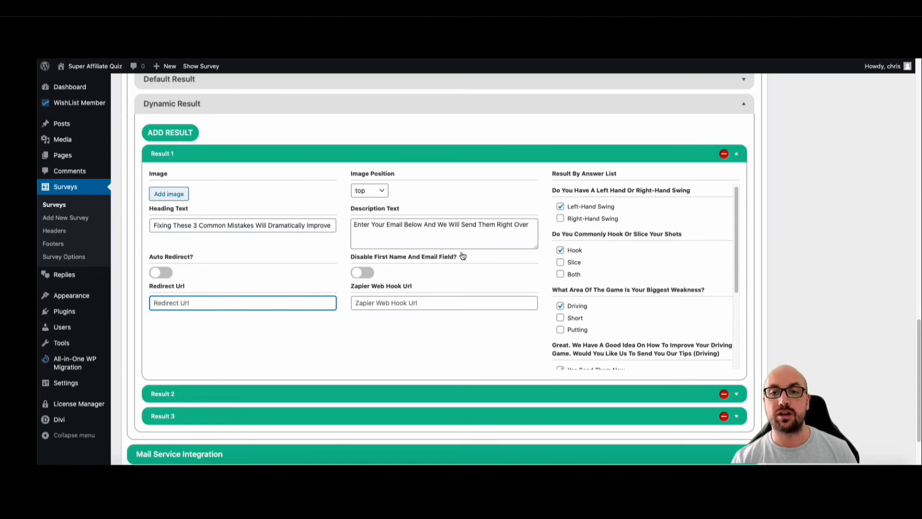
scroll("down", 3)
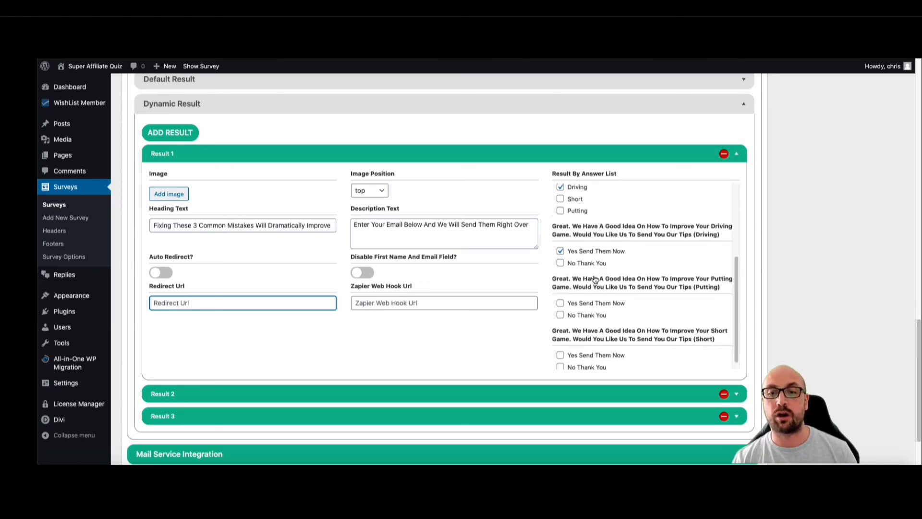
scroll("up", 3)
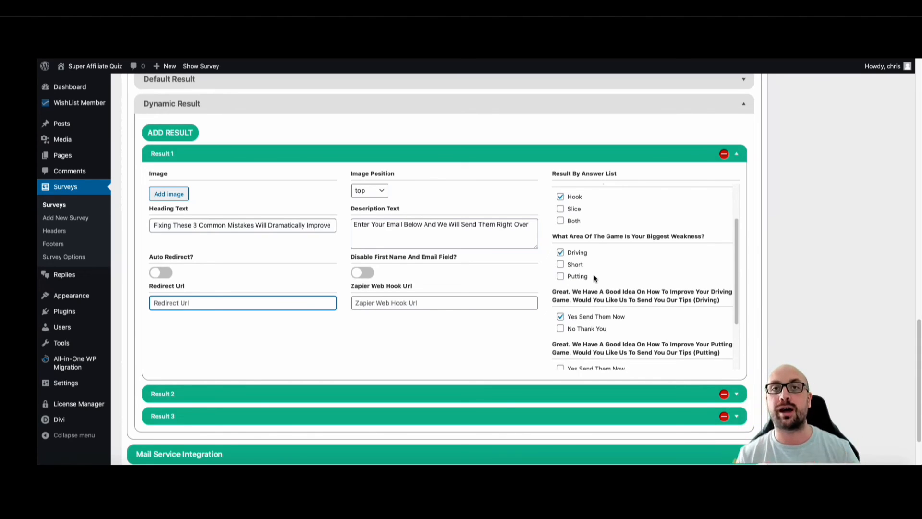
mouse_move(585, 278)
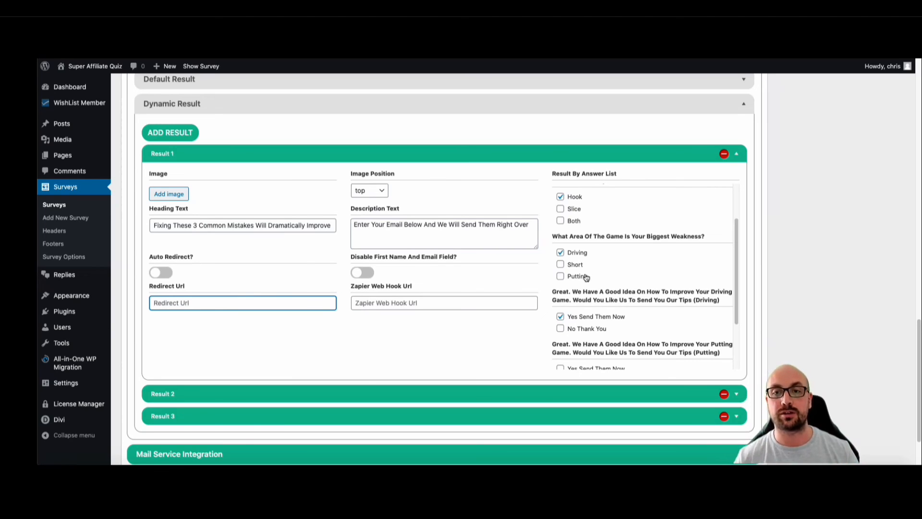
scroll("down", 3)
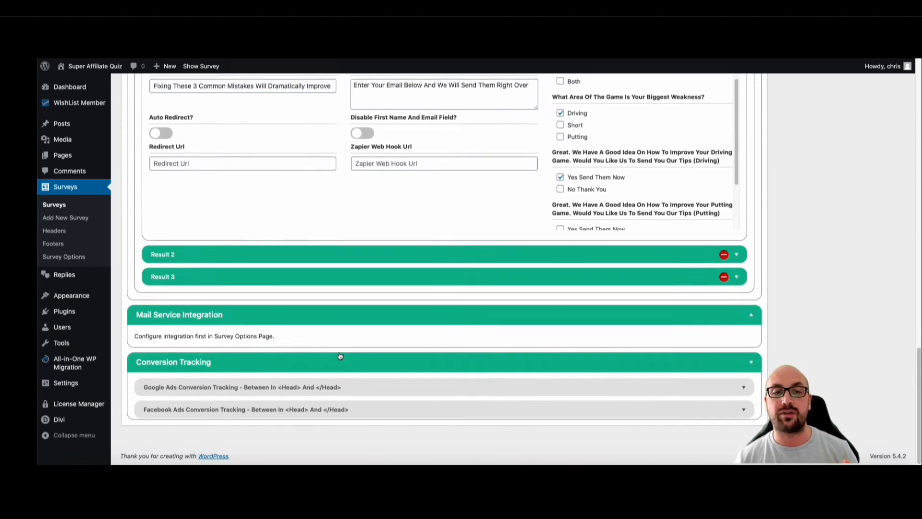
Step: Go to Surveys > Survey Options and expand Survey Manage Templates
scroll("up", 3)
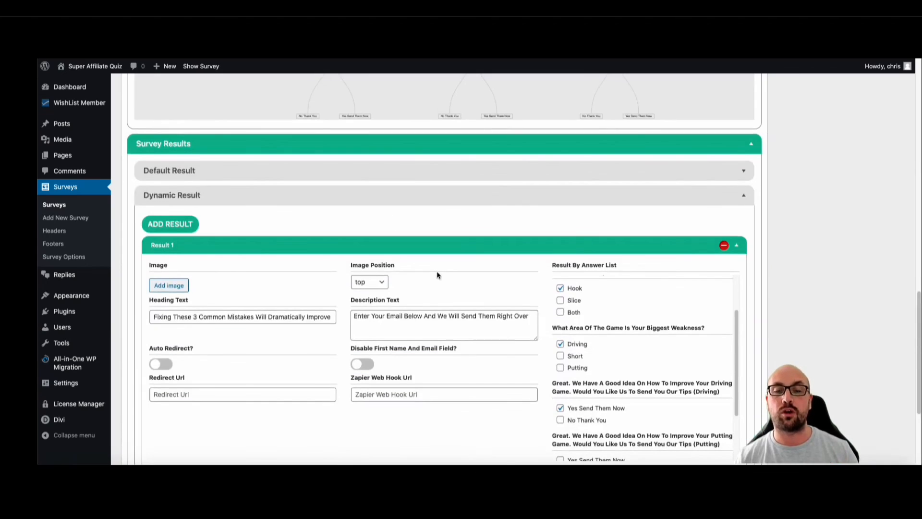
scroll("up", 3)
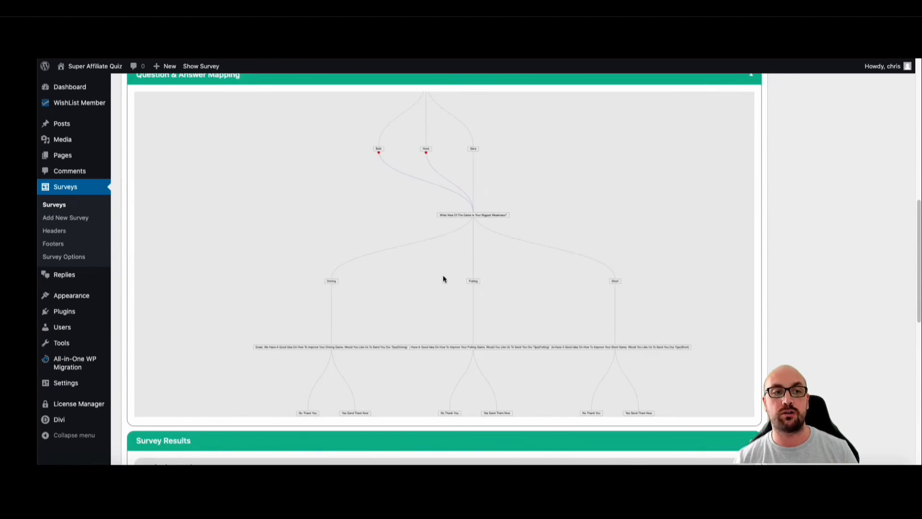
left_click(63, 257)
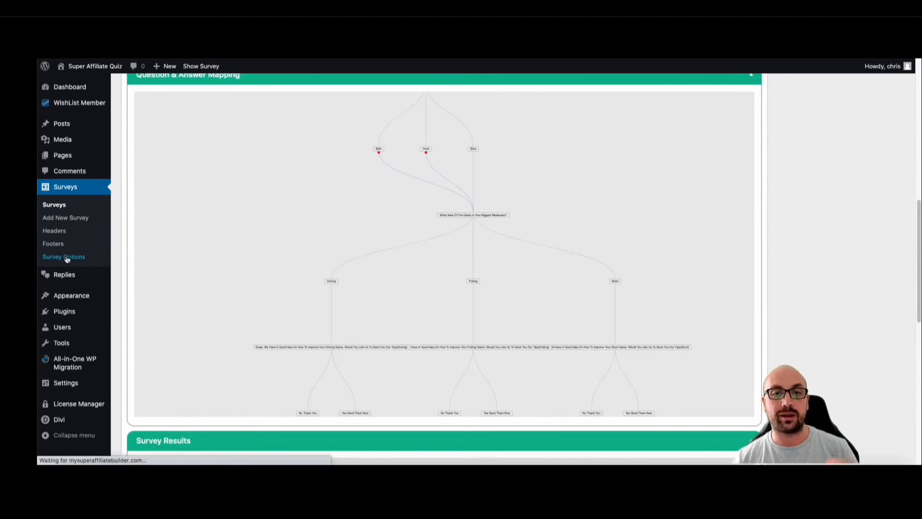
left_click(63, 257)
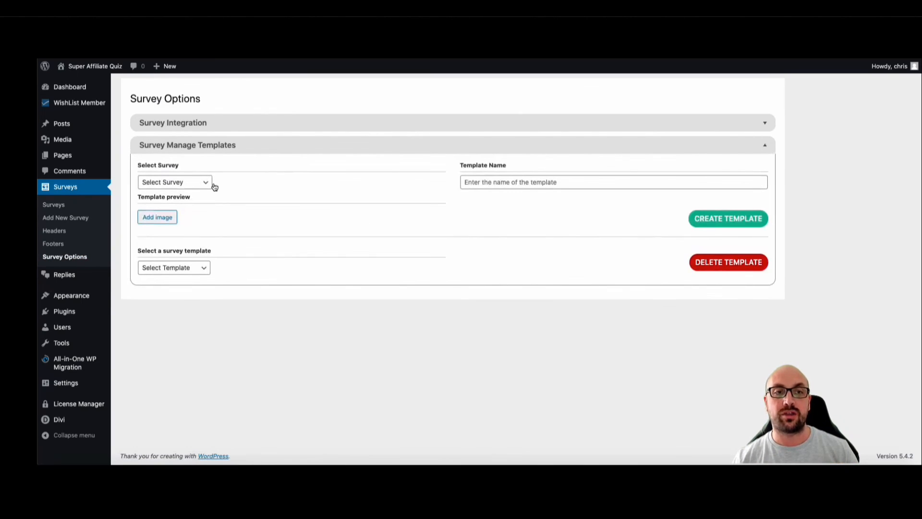
Step: Create template GolfSwing1 from the Golf Swing survey with a Golf Swing Affiliate preview image
left_click(174, 181)
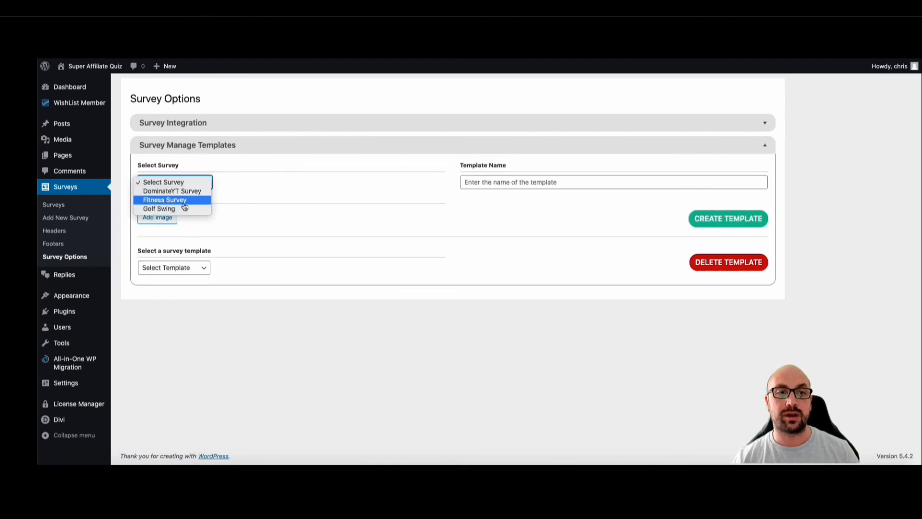
left_click(159, 208)
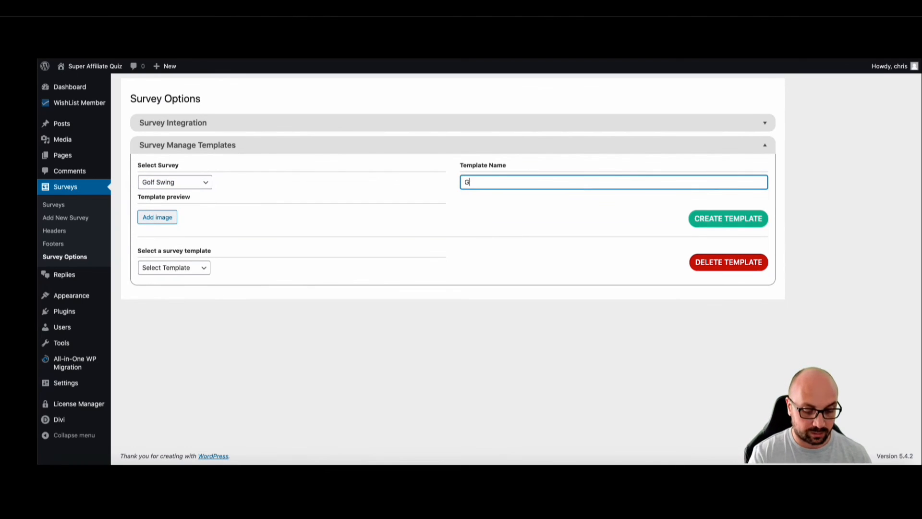
type("olfSwing1")
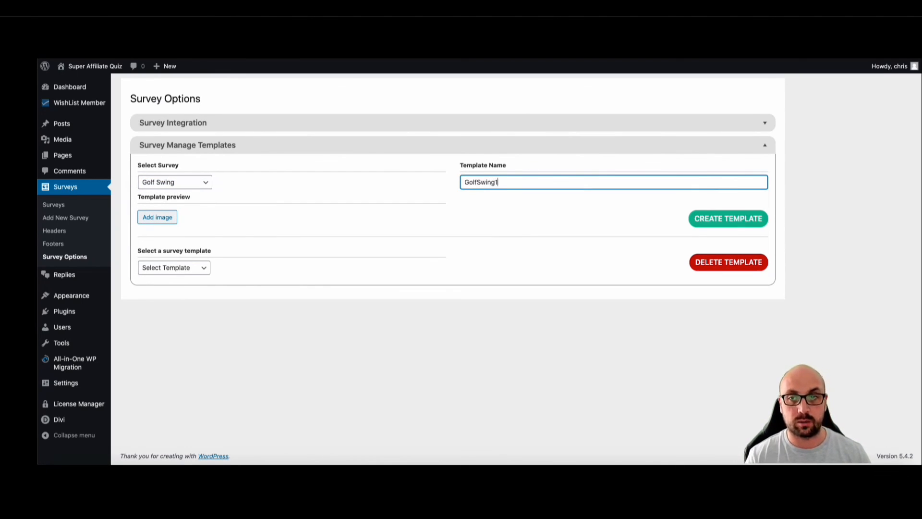
mouse_move(168, 241)
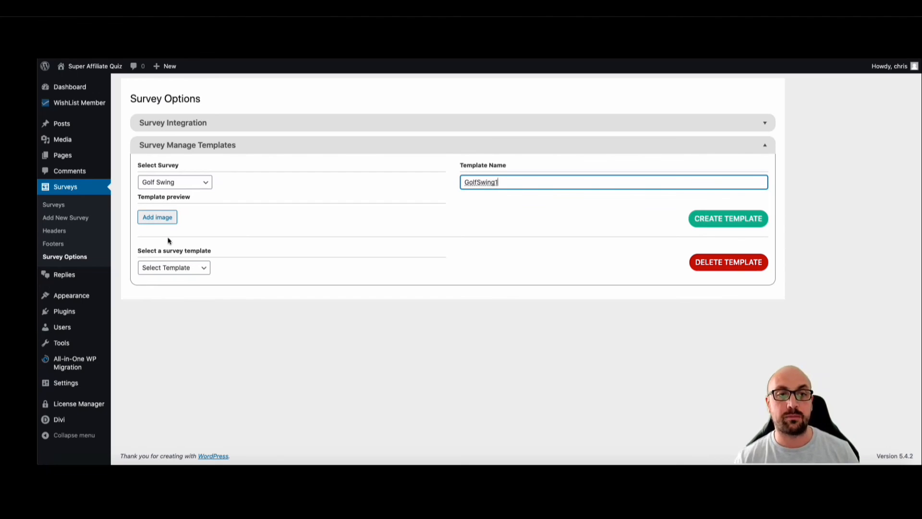
left_click(157, 217)
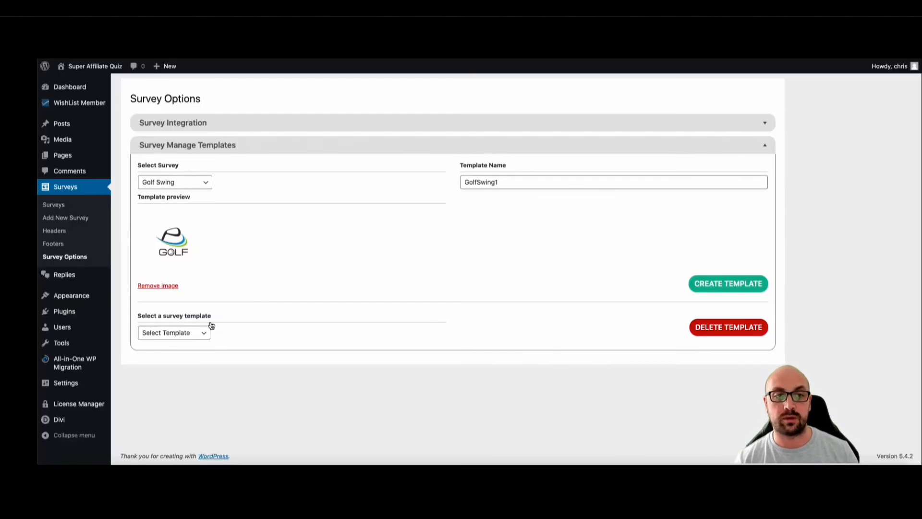
left_click(173, 332)
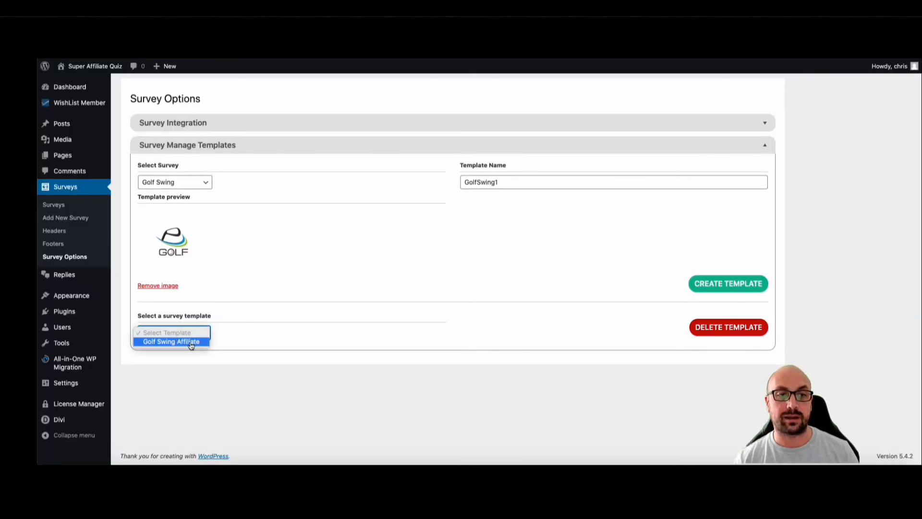
left_click(171, 341)
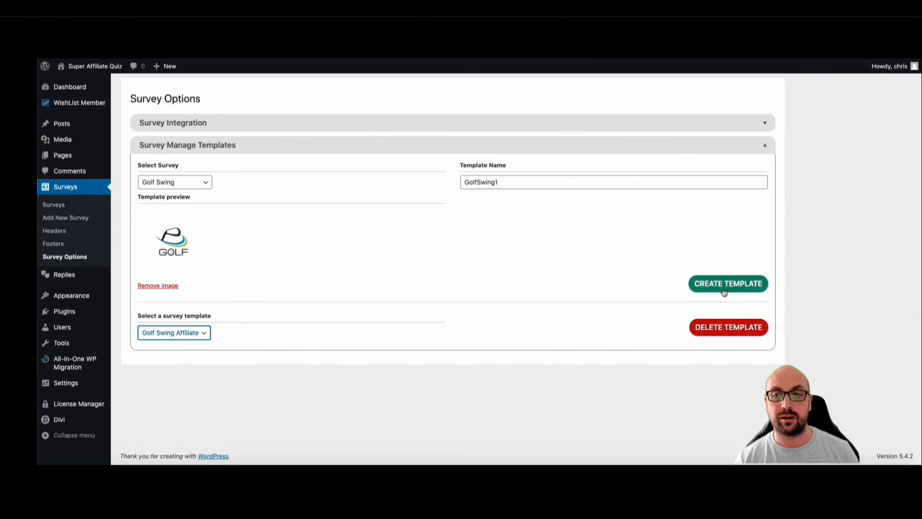
left_click(729, 283)
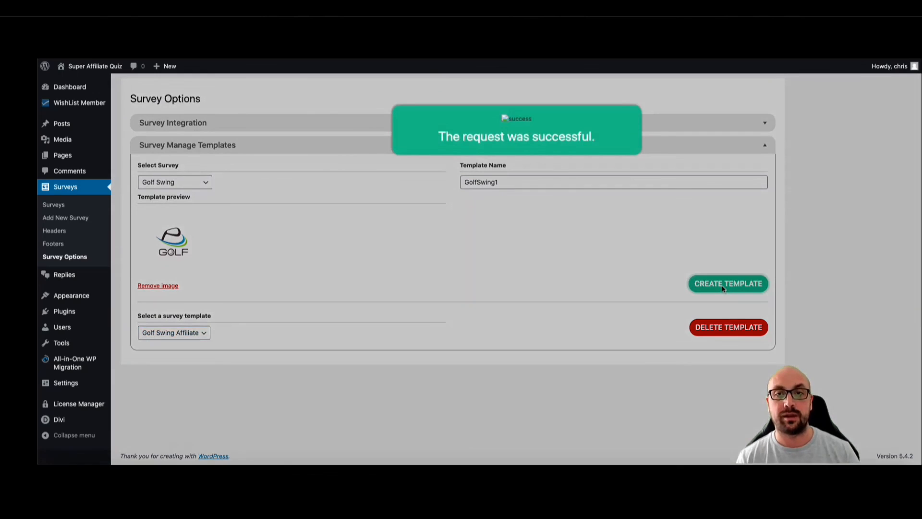
left_click(728, 327)
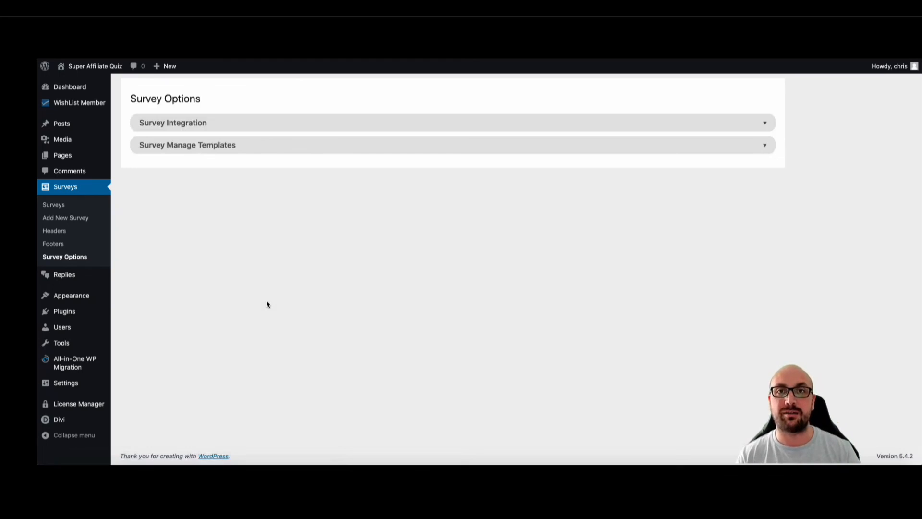
mouse_move(65, 218)
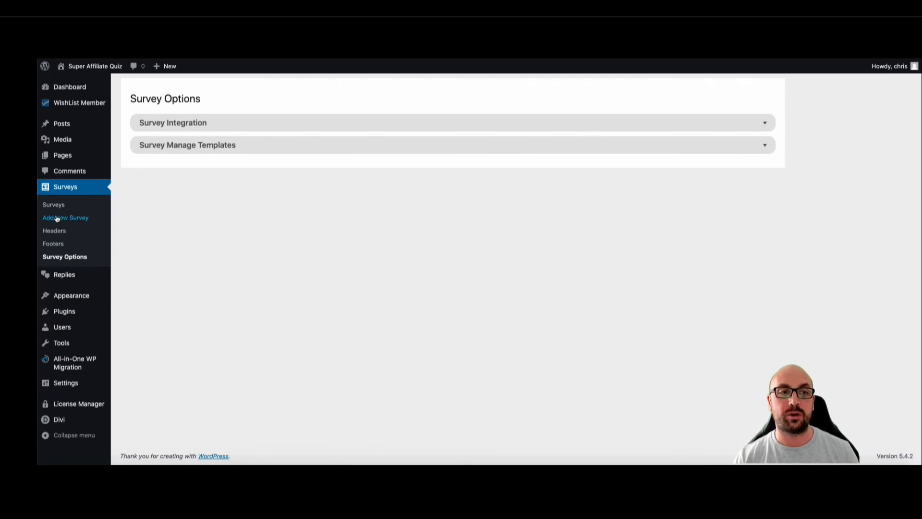
Step: Add a new survey from the golf template card and review its six loaded questions
left_click(65, 217)
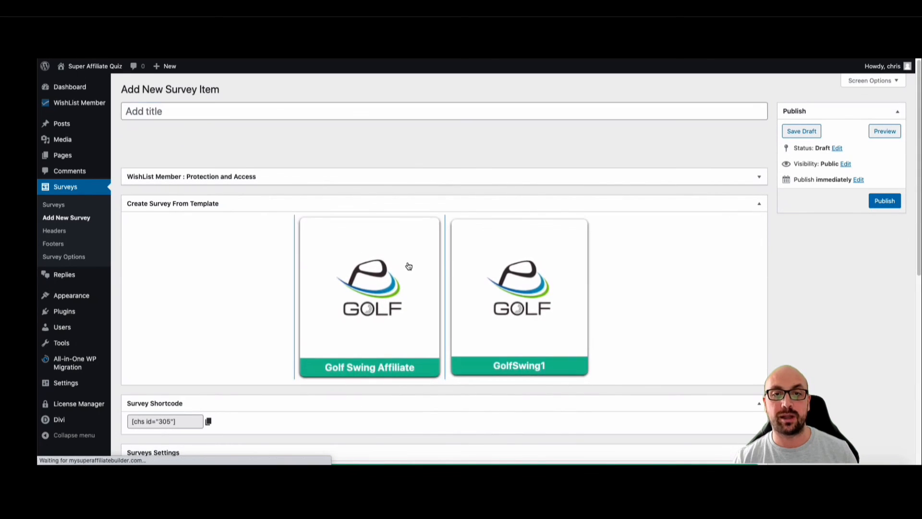
left_click(370, 297)
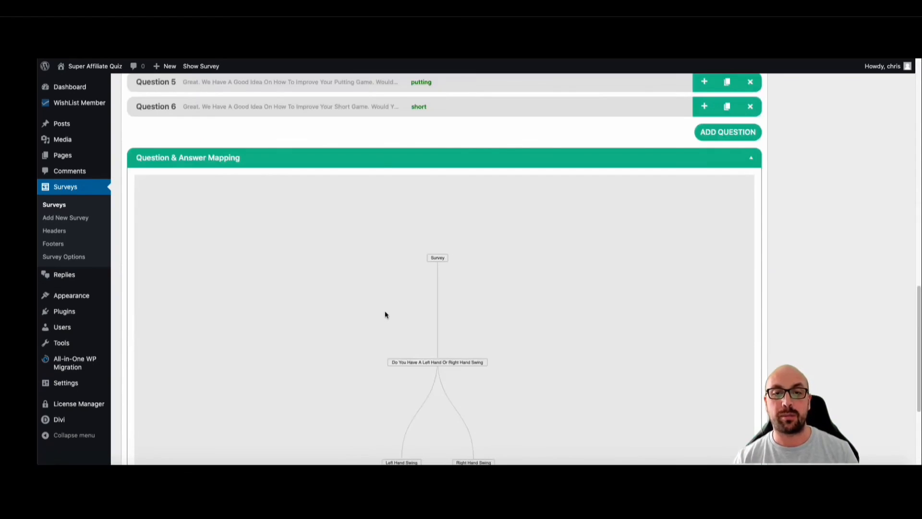
scroll("up", 3)
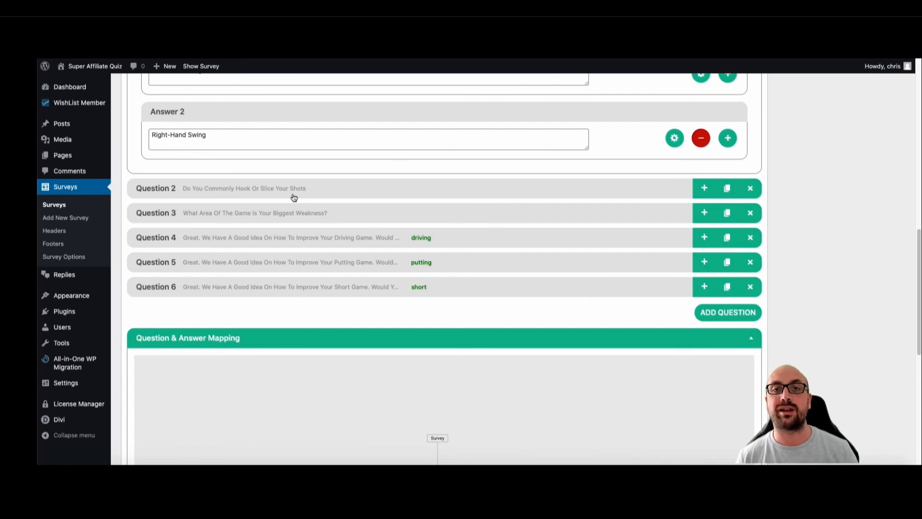
scroll("up", 3)
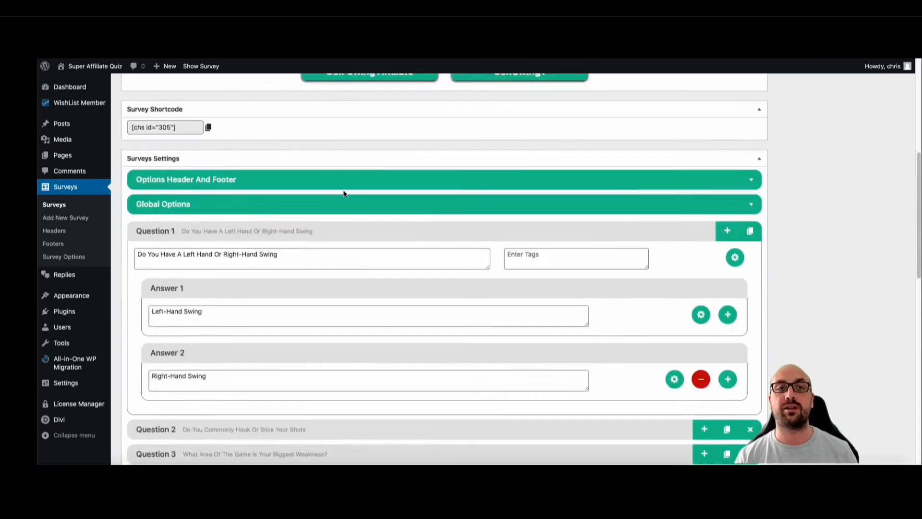
scroll("up", 3)
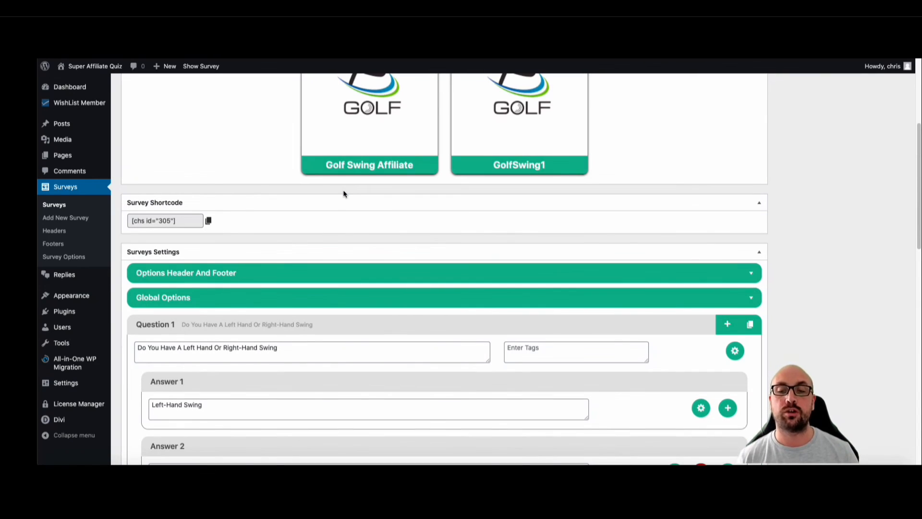